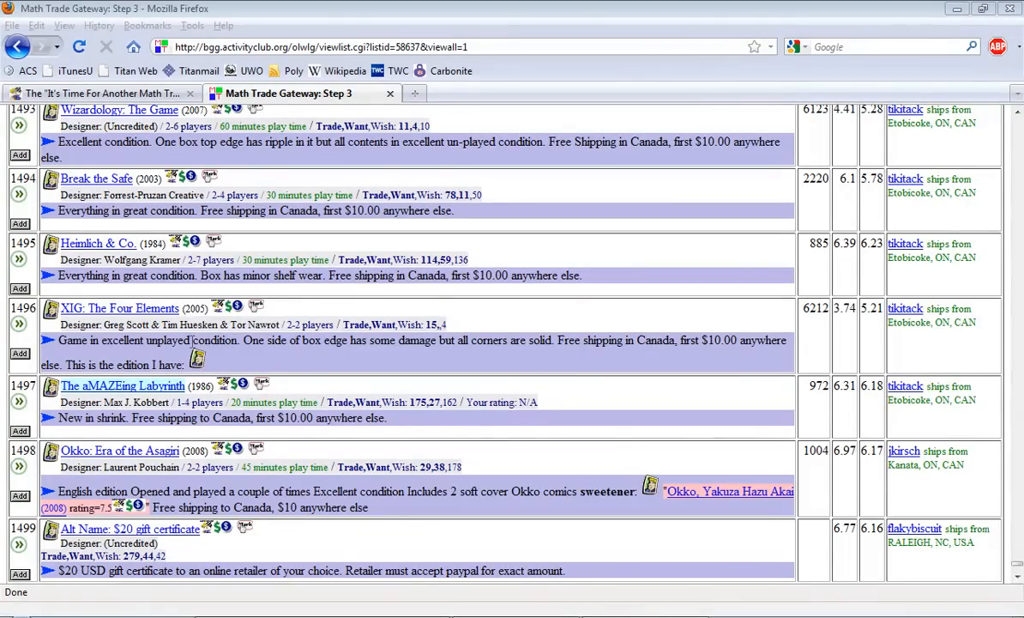
mouse_move(471, 379)
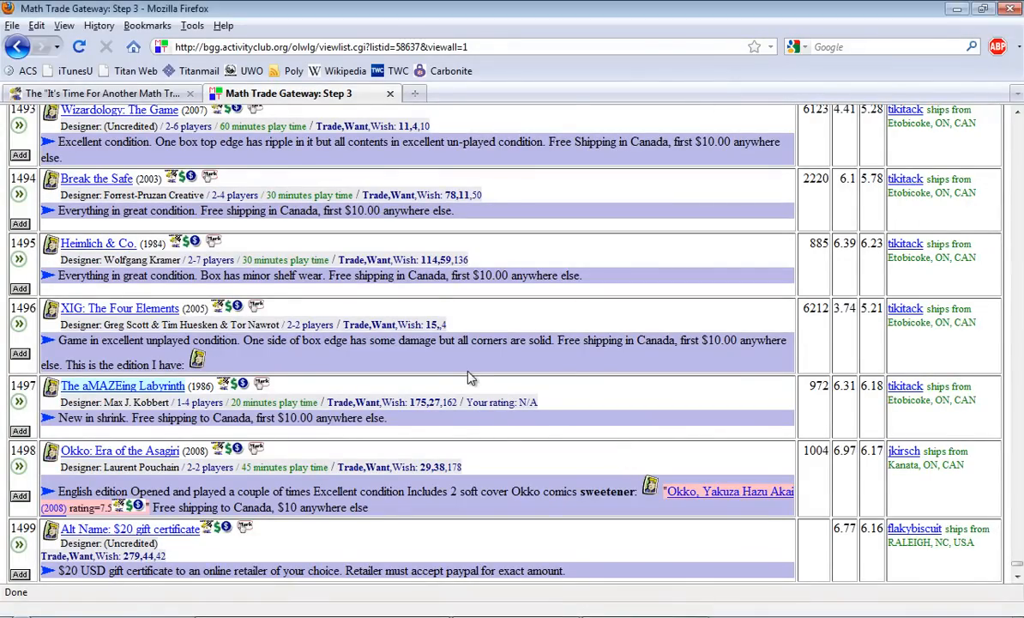
Step: Reach the end of the Step 3 geeklist and start editing your wants
scroll(down, 3)
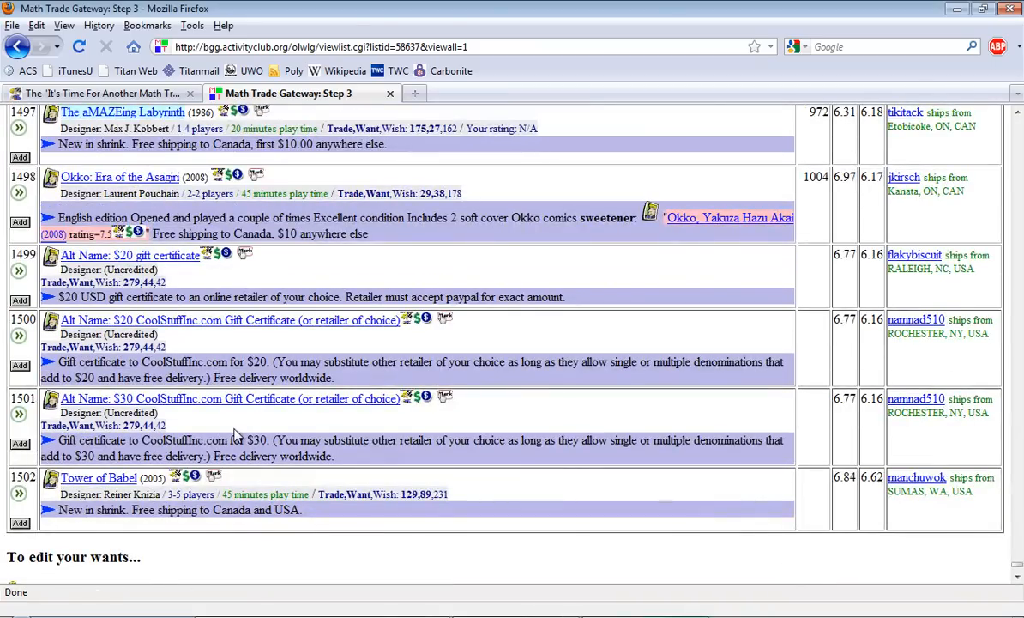
scroll(down, 3)
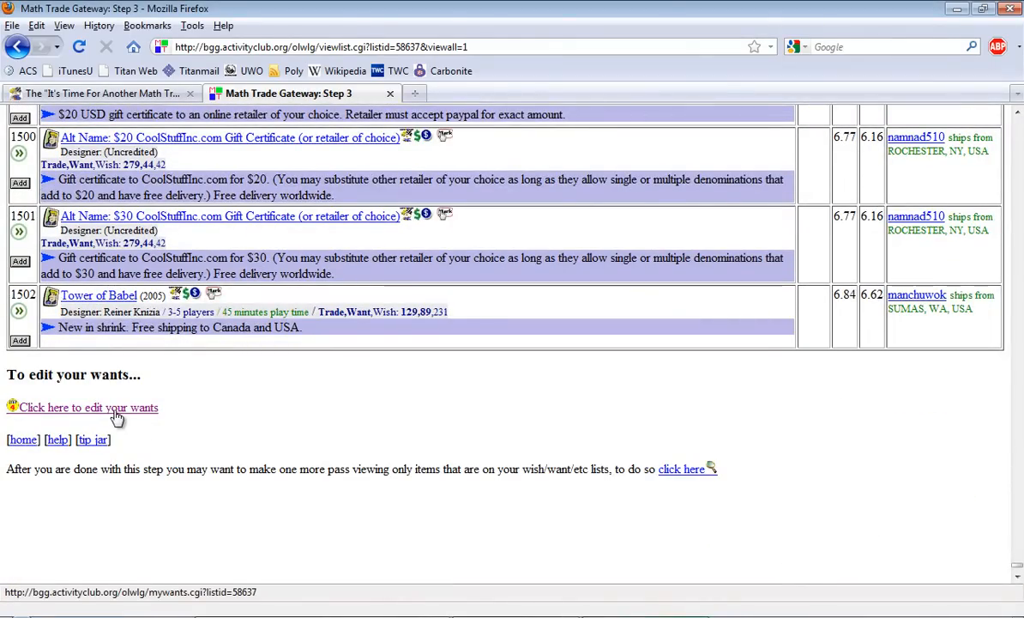
click(82, 407)
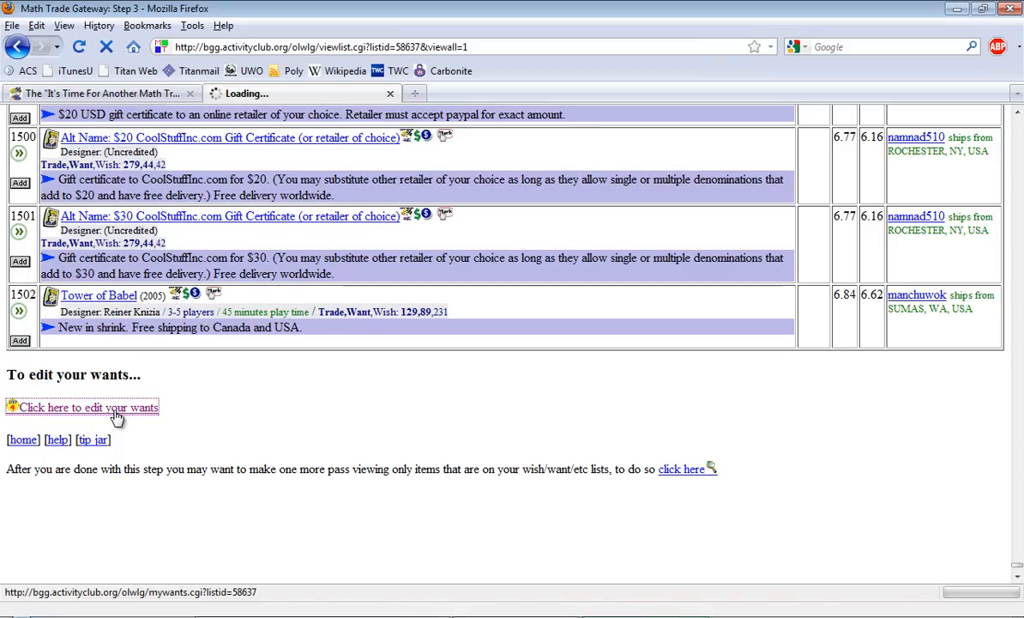
Step: Browse the loaded Steps 4 & 5 grid and toggle Bonaparte at Marengo against Small World
click(82, 408)
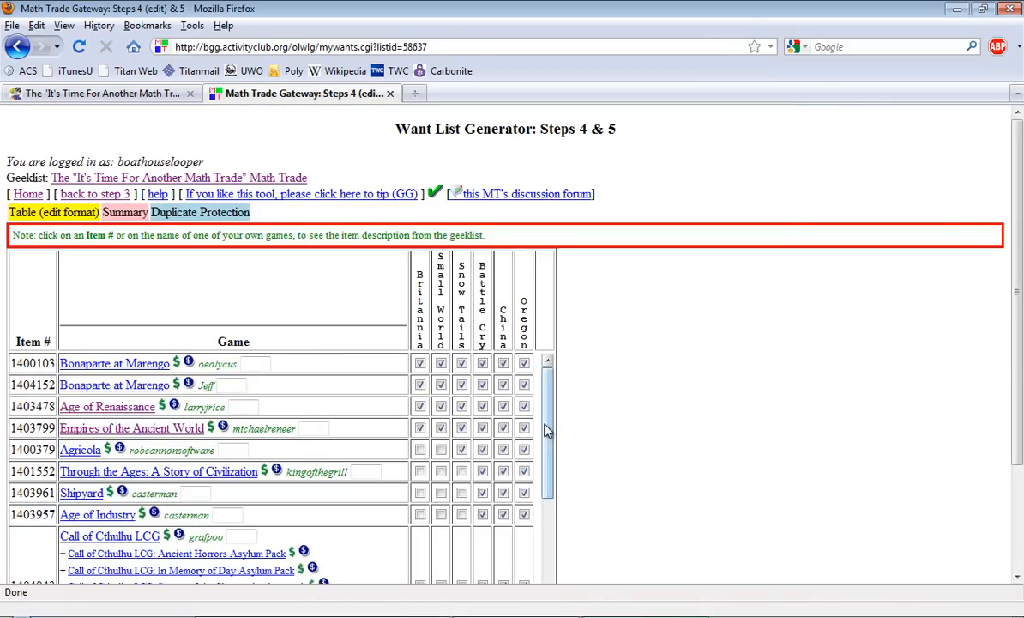
scroll(down, 3)
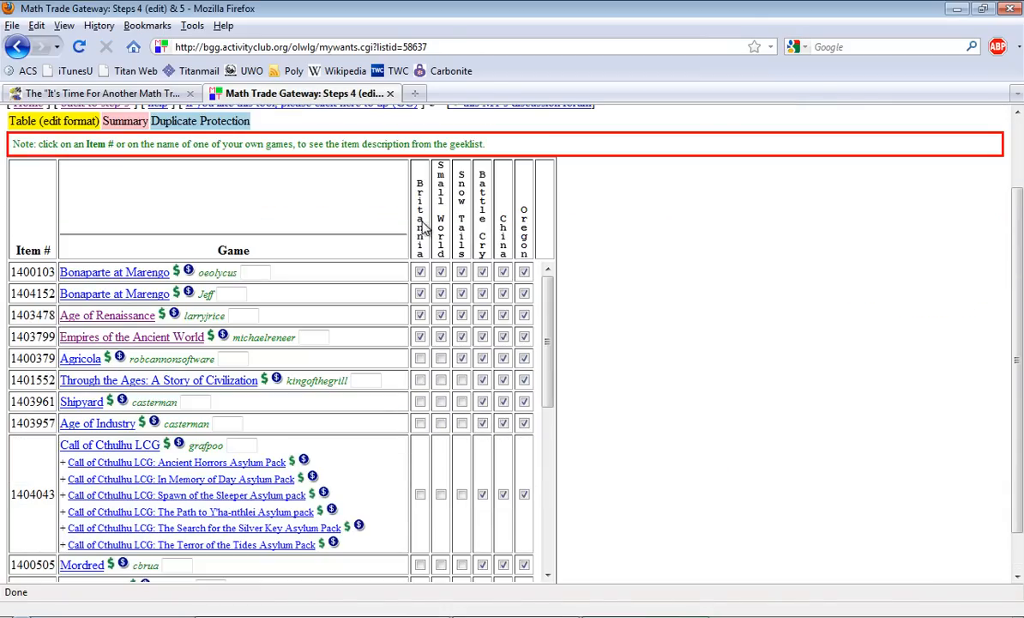
mouse_move(542, 237)
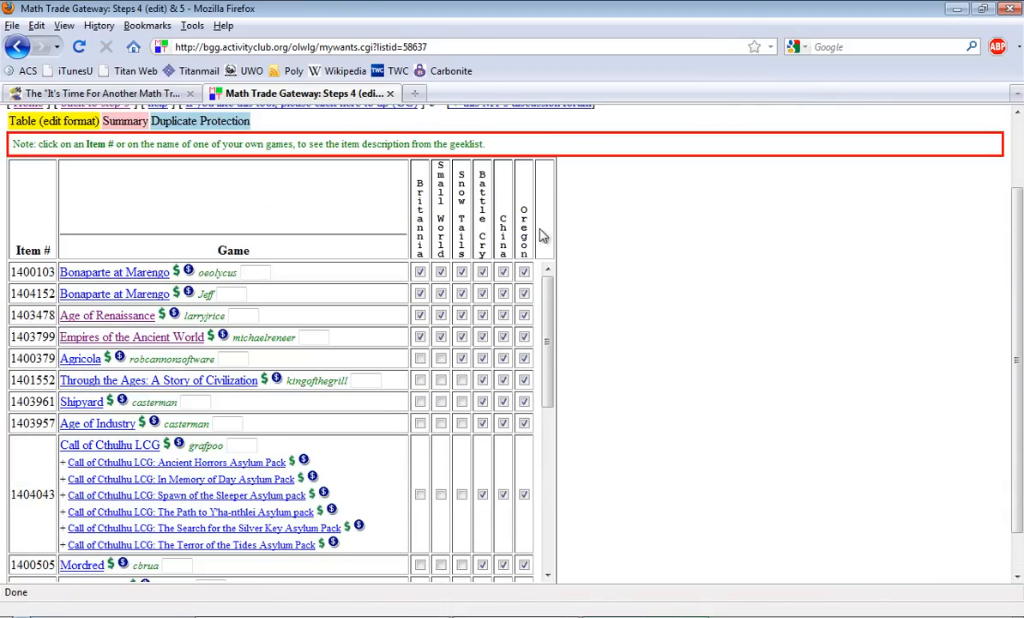
mouse_move(508, 235)
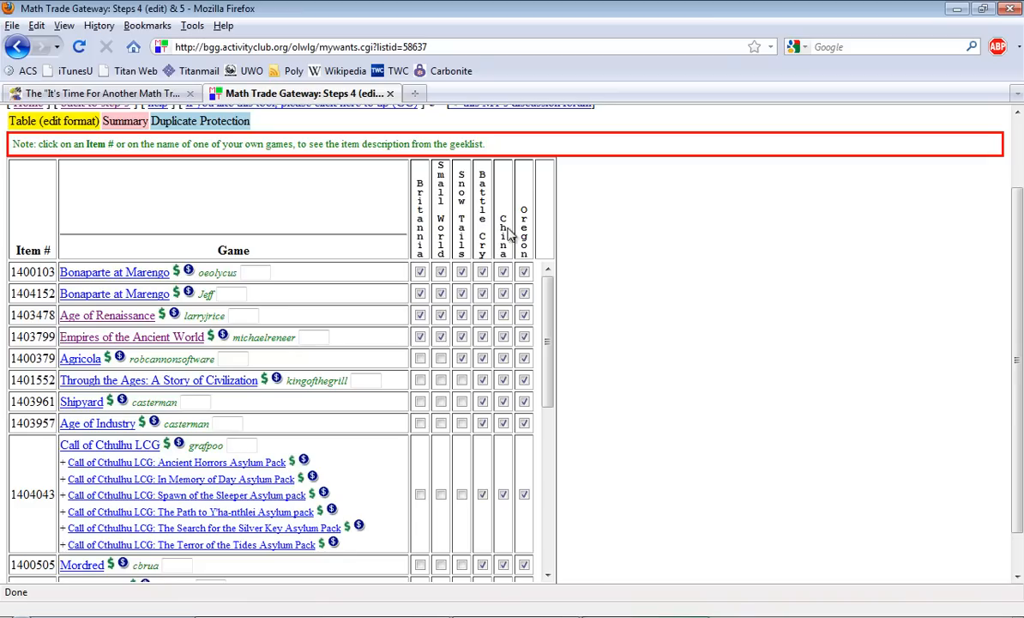
mouse_move(148, 551)
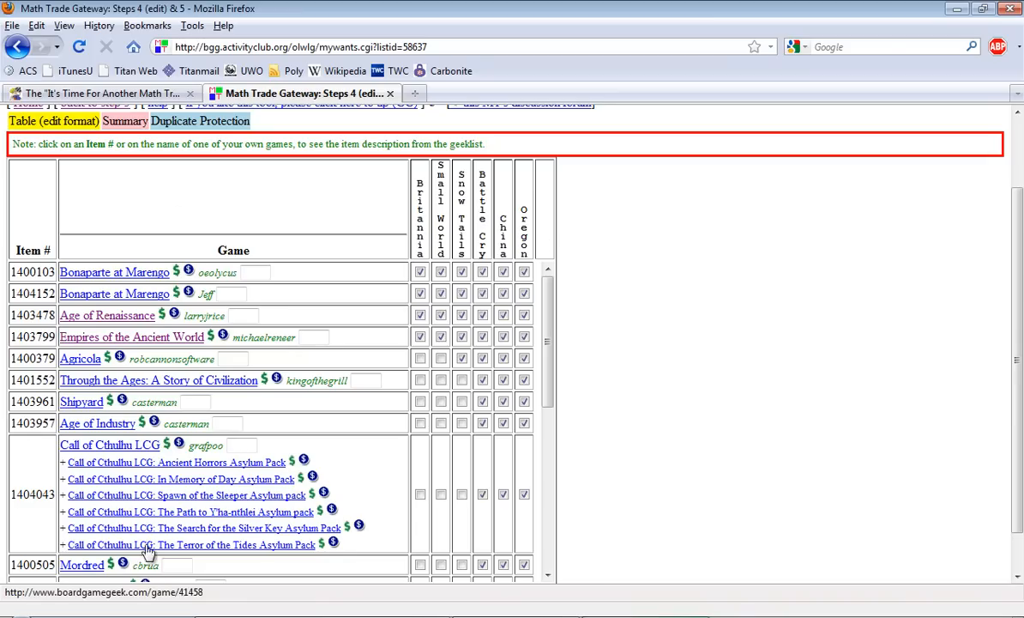
mouse_move(79, 333)
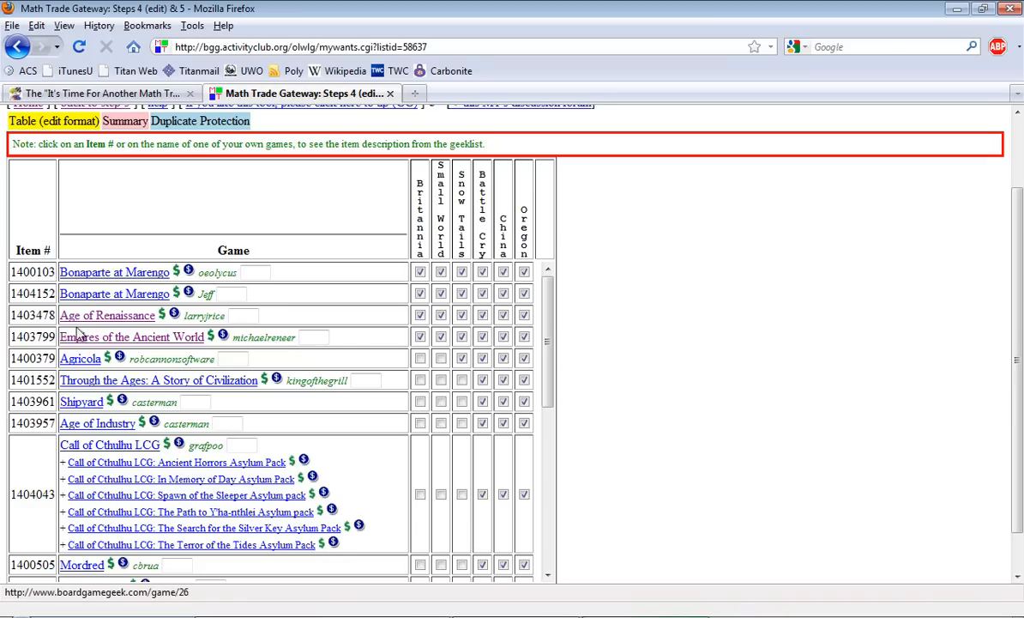
scroll(down, 3)
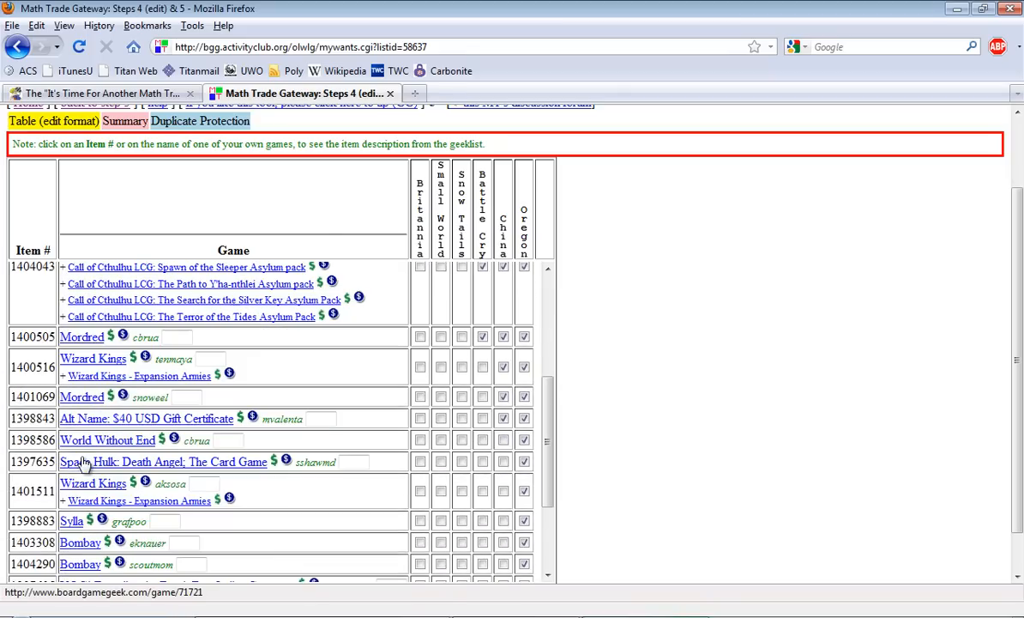
scroll(up, 3)
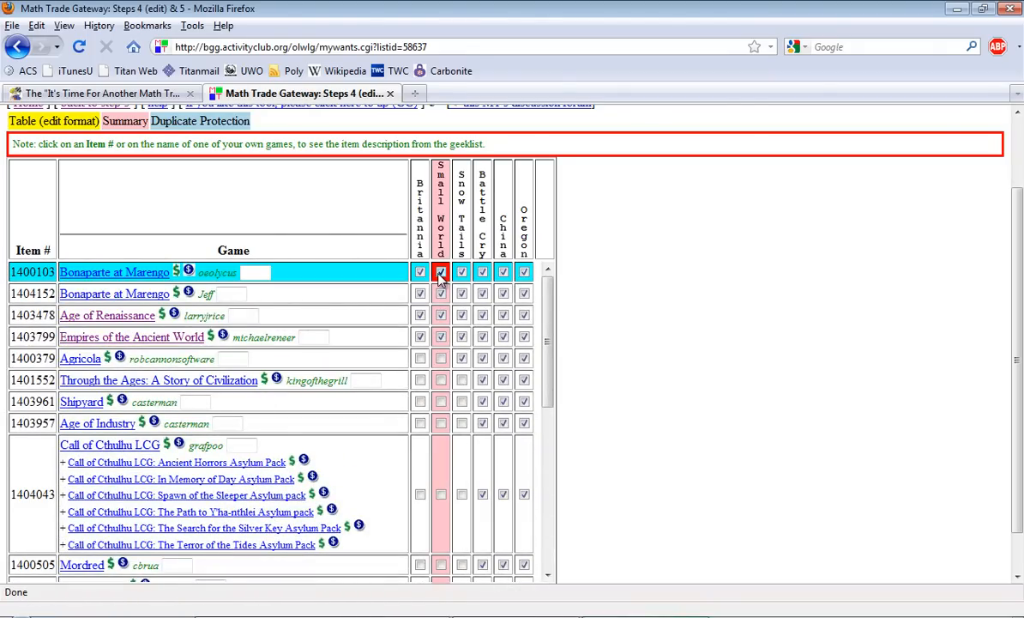
click(441, 271)
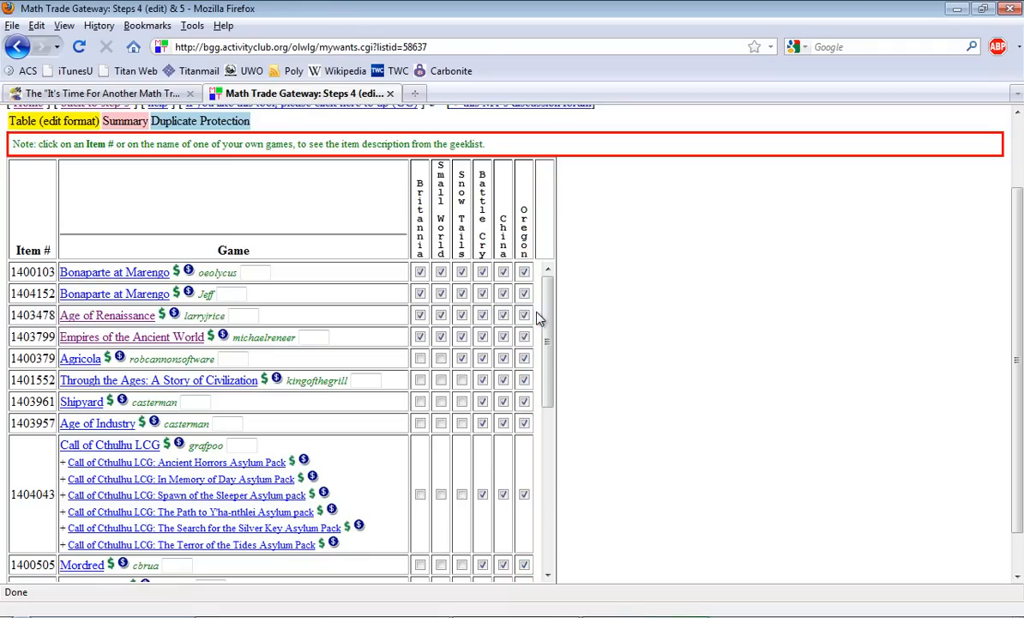
Step: Toggle Agricola's earlier matches and tick it against Small World
click(505, 359)
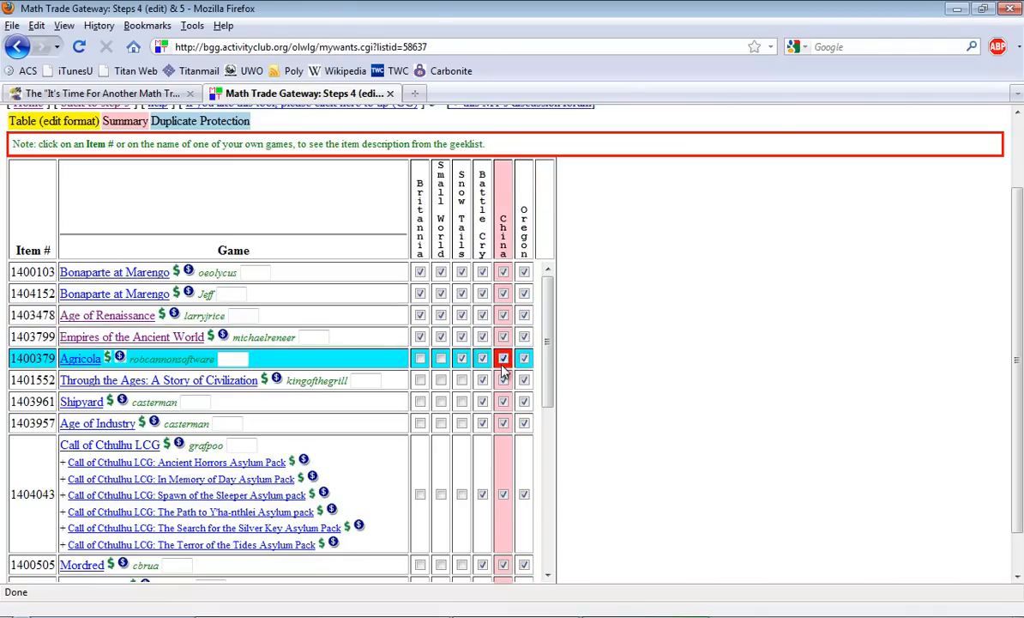
click(502, 359)
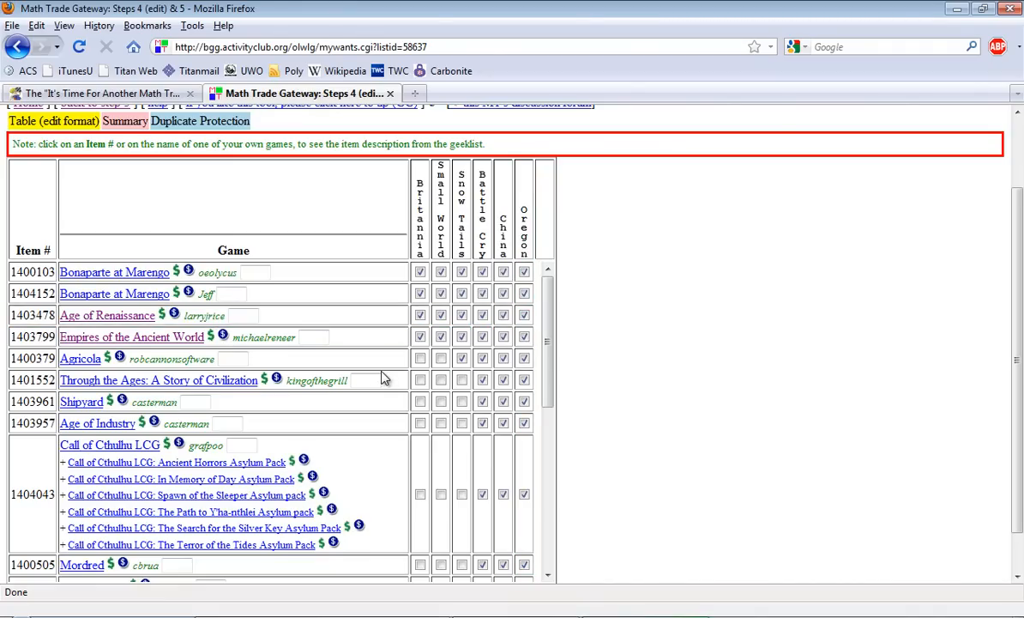
click(441, 381)
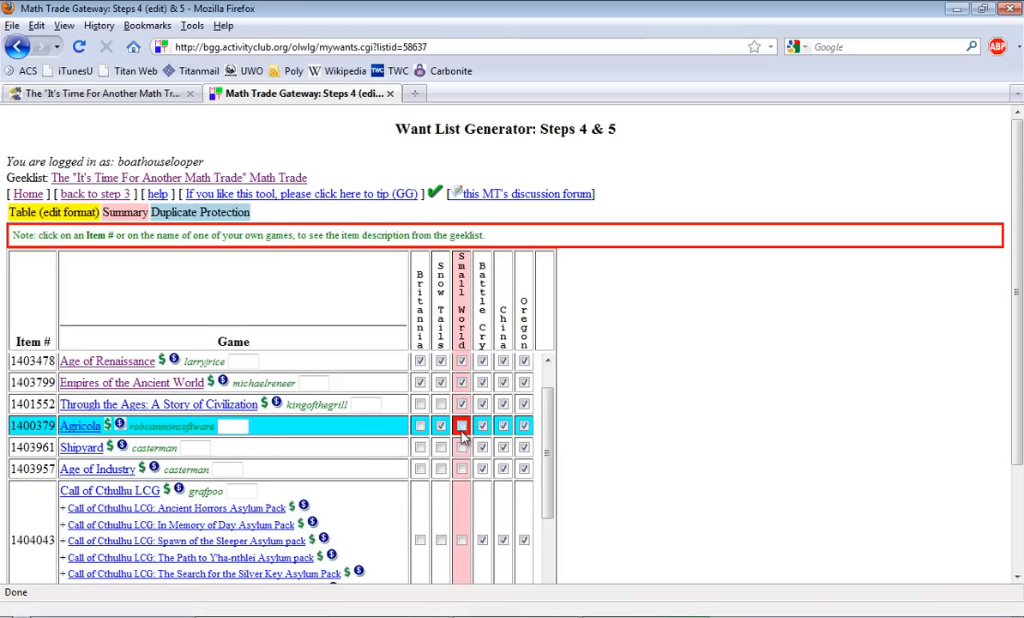
click(461, 426)
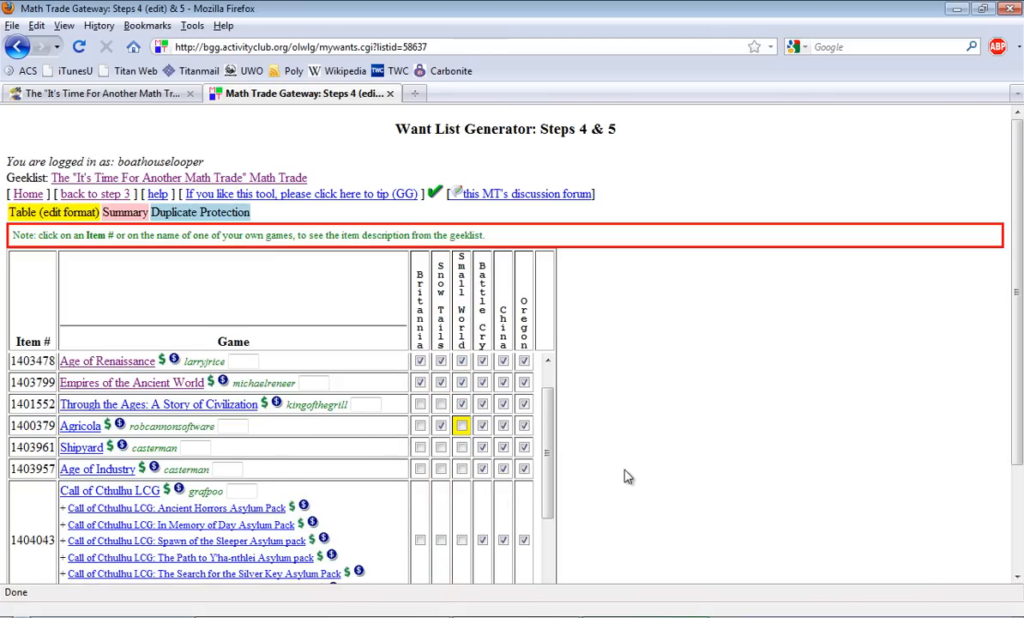
click(461, 426)
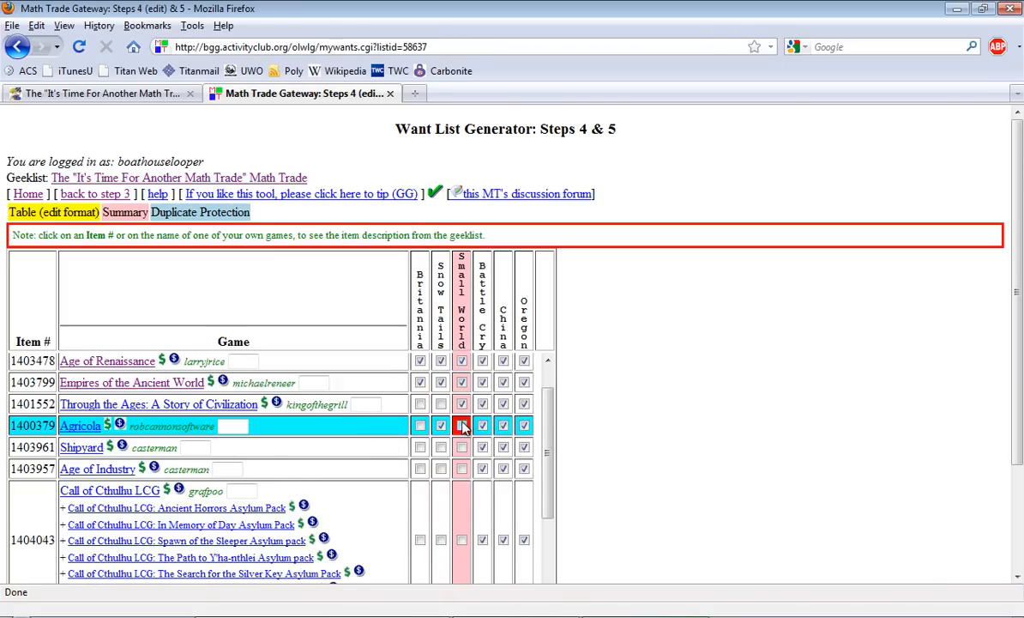
click(461, 425)
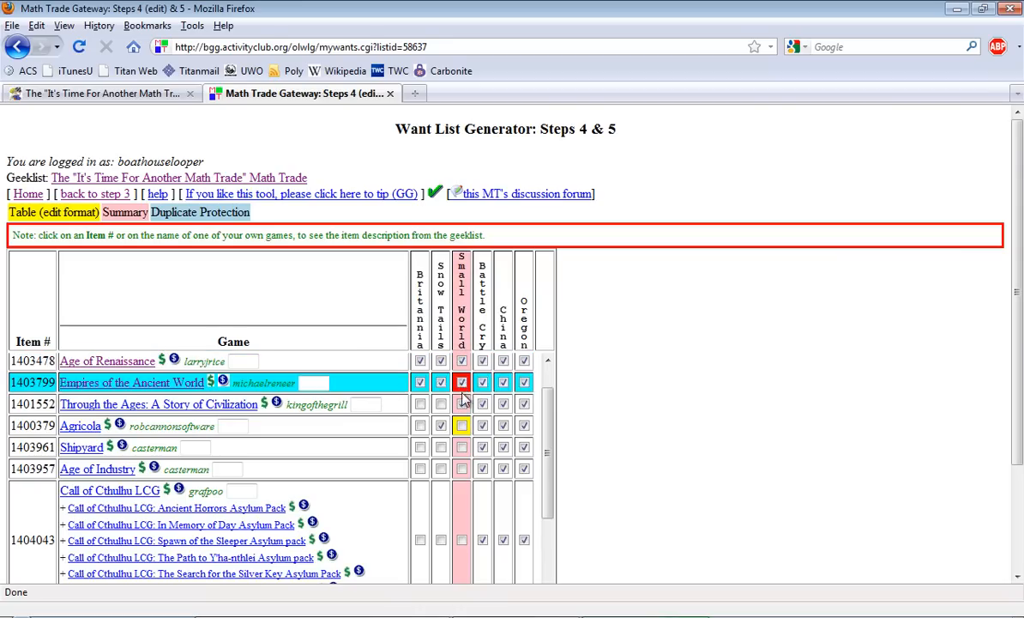
Step: Toggle the Battle Cry and Snow Tails boxes in the Agricola and Through the Ages rows
click(482, 425)
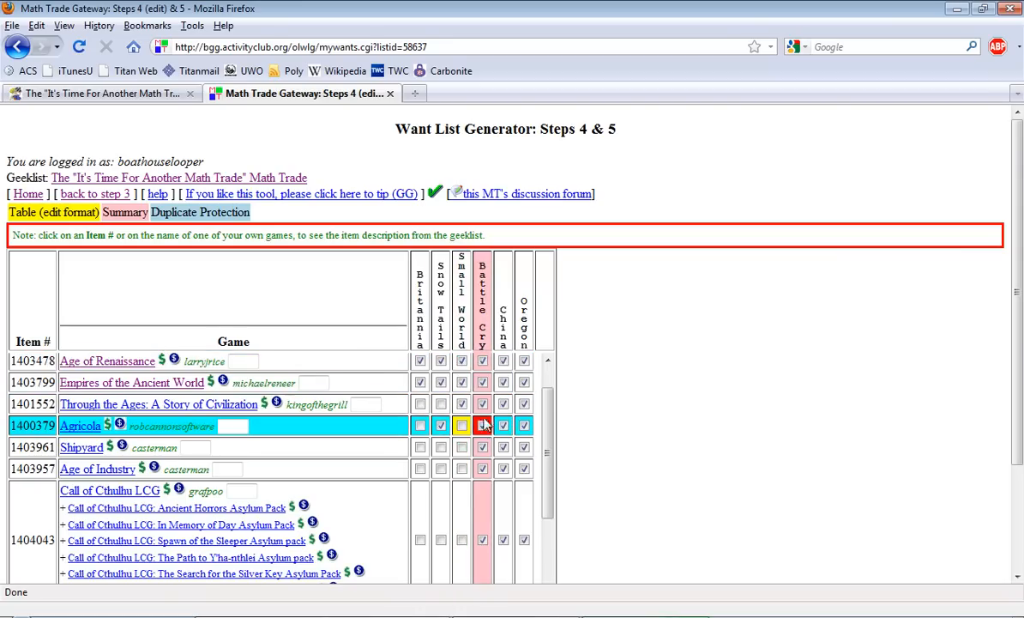
click(441, 425)
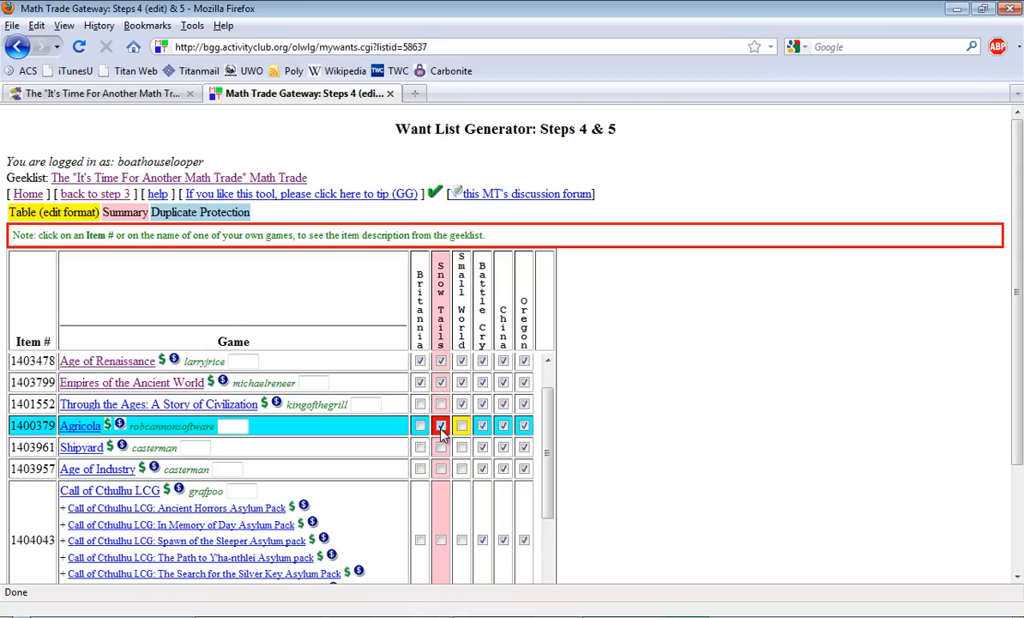
click(440, 426)
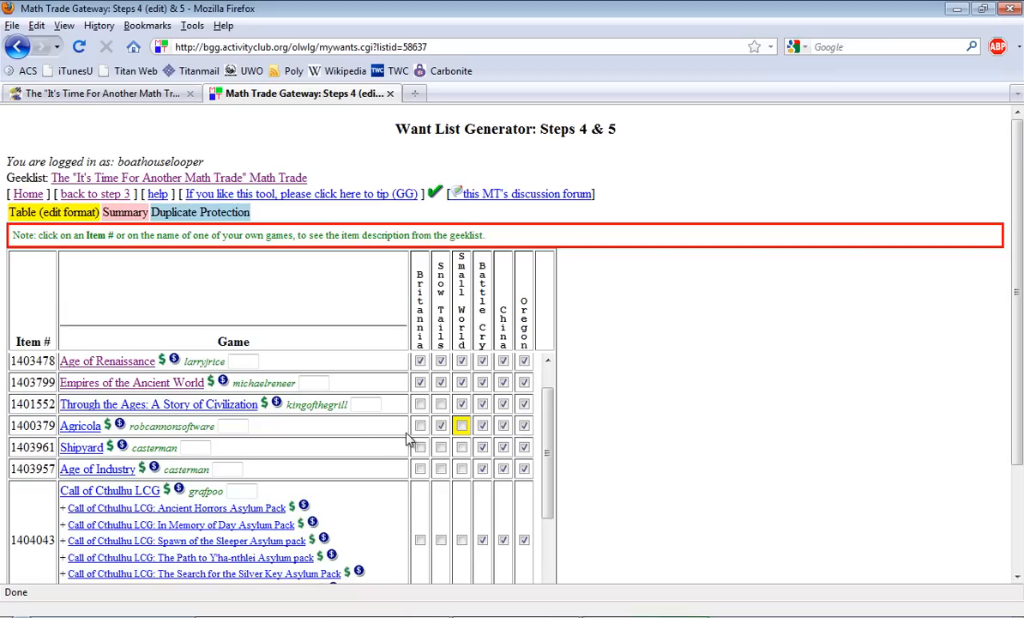
click(441, 426)
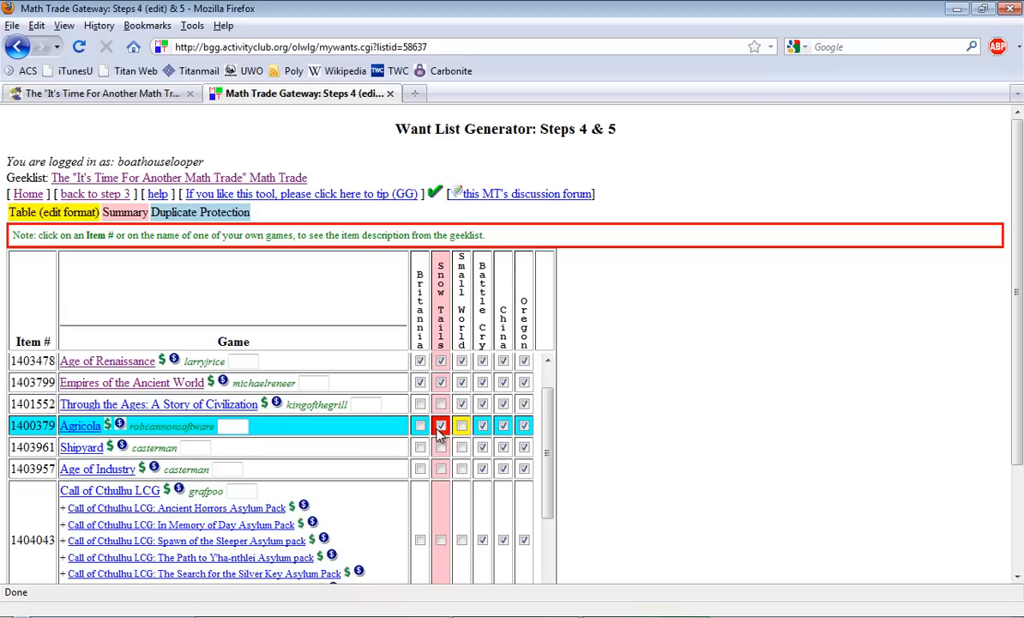
click(482, 426)
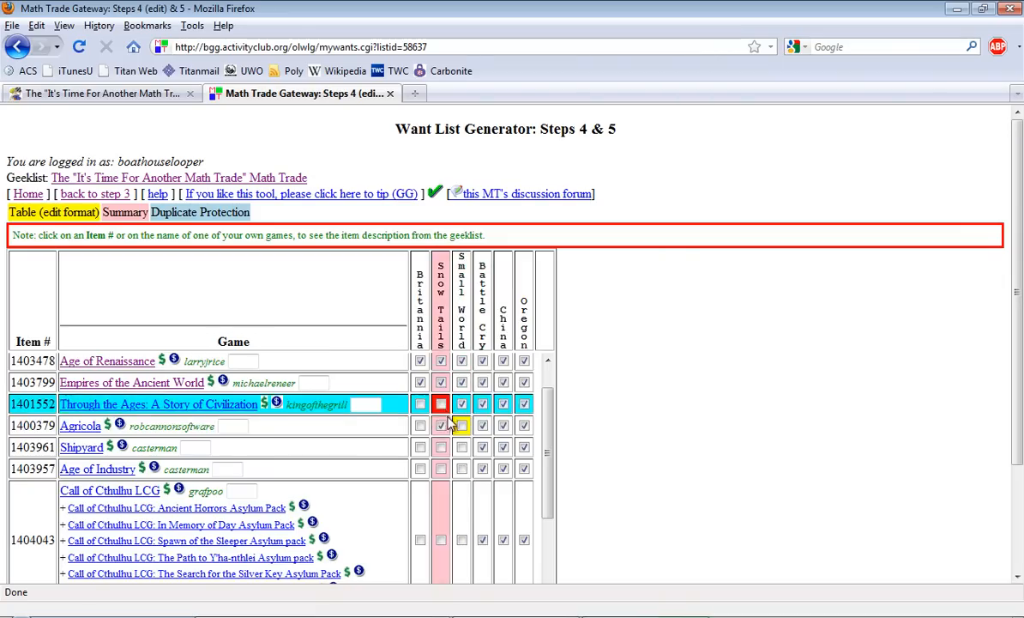
Step: In the Alea Iacta Est row, toggle Small World back and tick Oregon
scroll(down, 3)
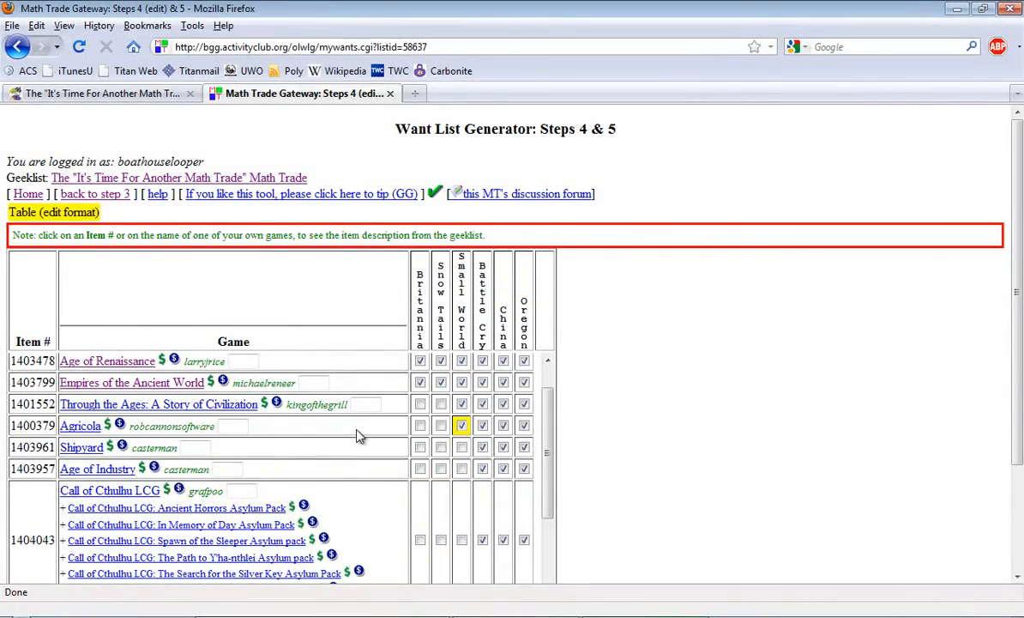
scroll(down, 3)
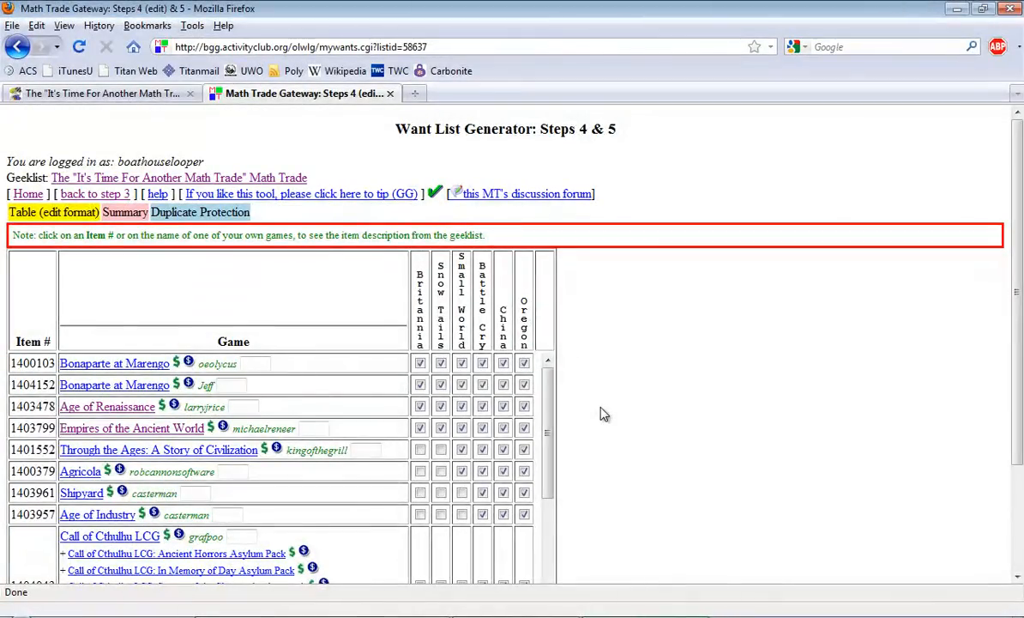
mouse_move(95, 193)
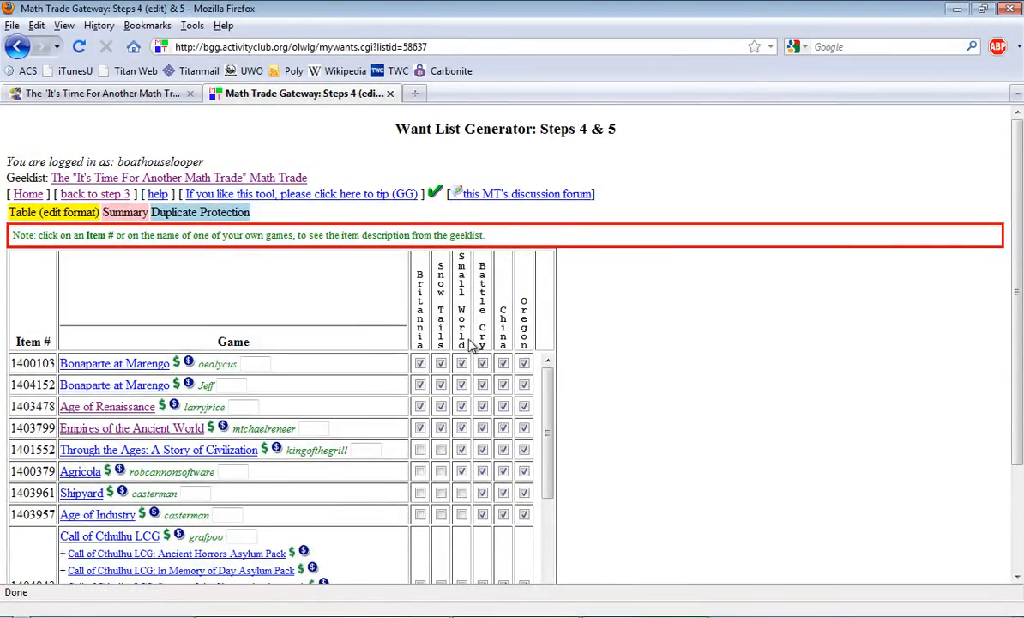
scroll(down, 3)
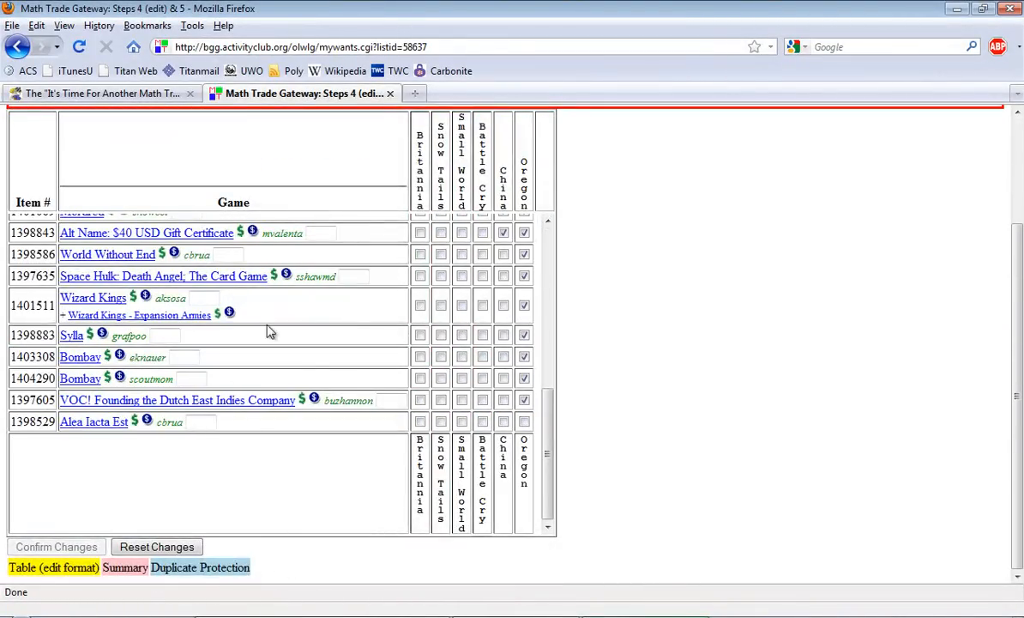
click(462, 422)
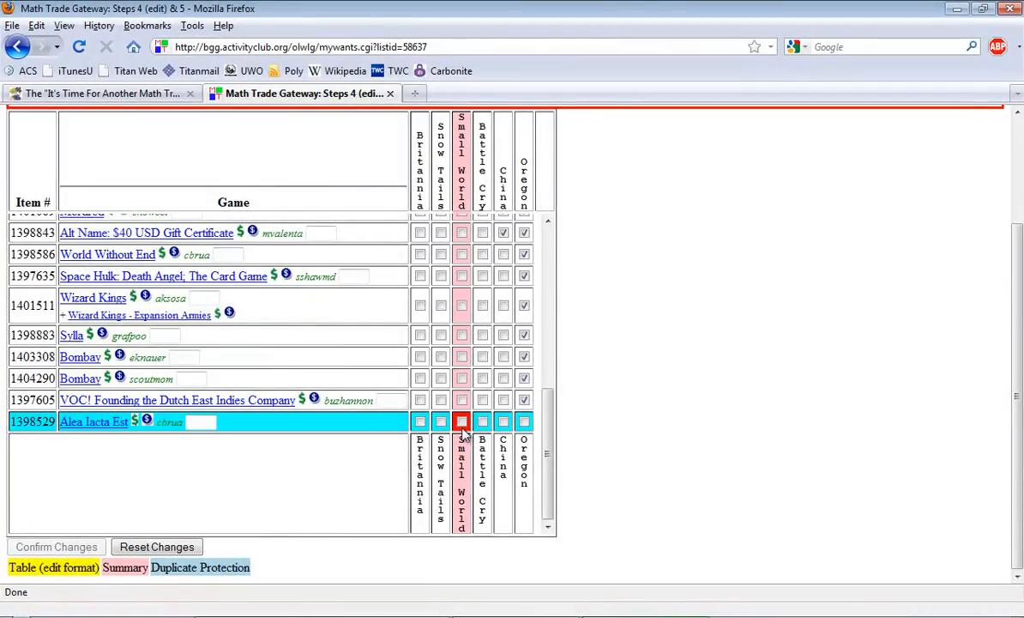
click(461, 422)
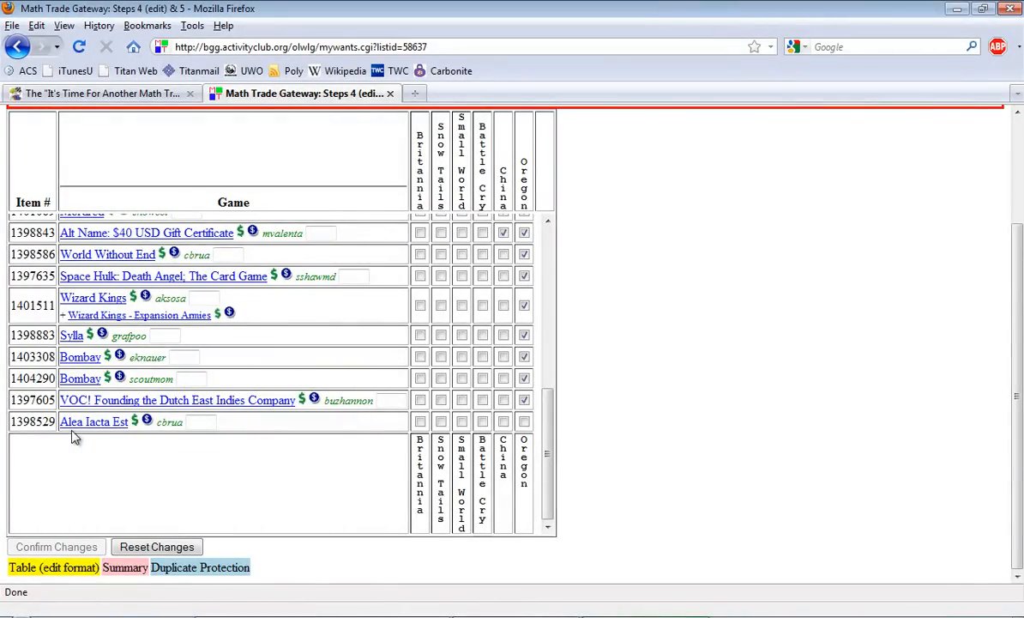
mouse_move(85, 437)
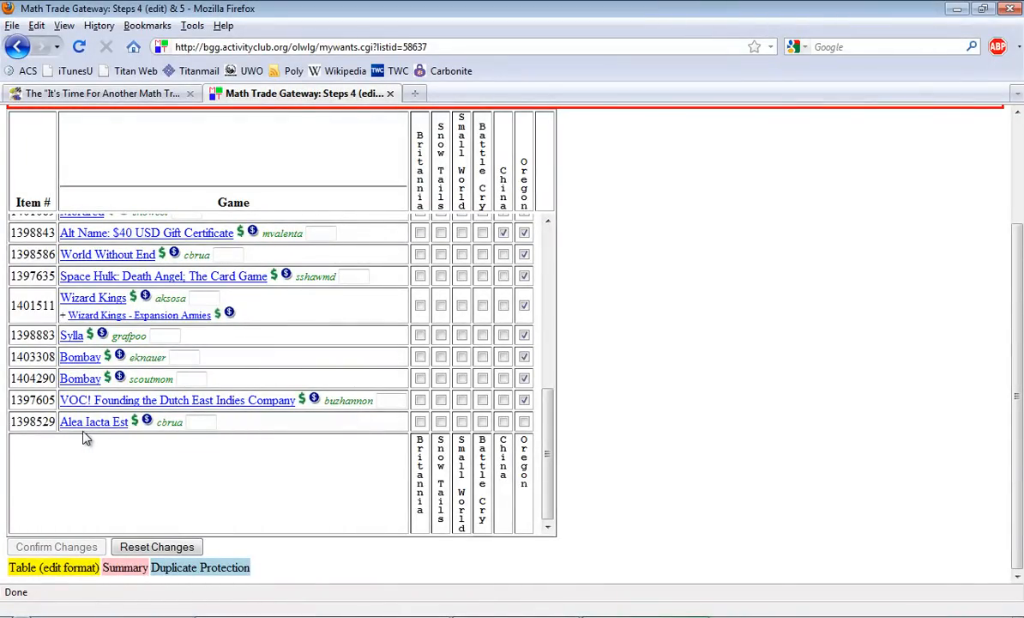
mouse_move(213, 453)
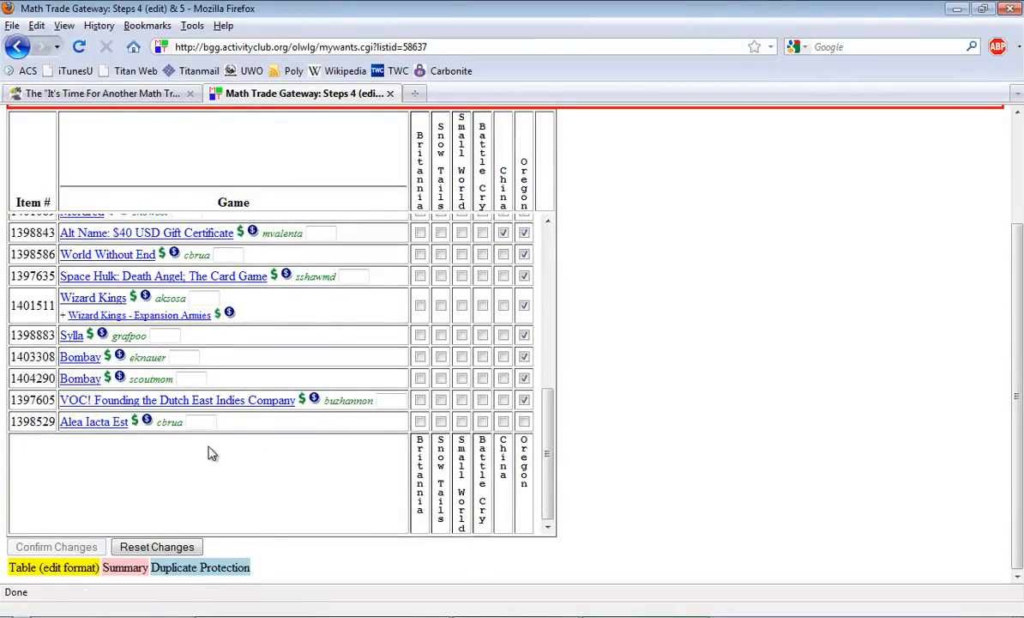
mouse_move(307, 465)
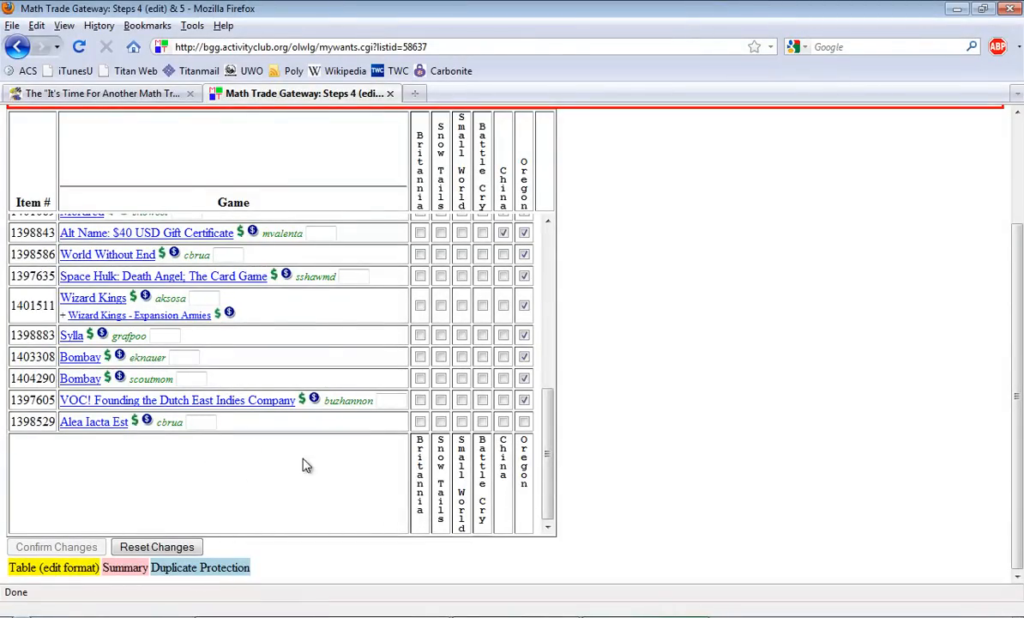
click(525, 422)
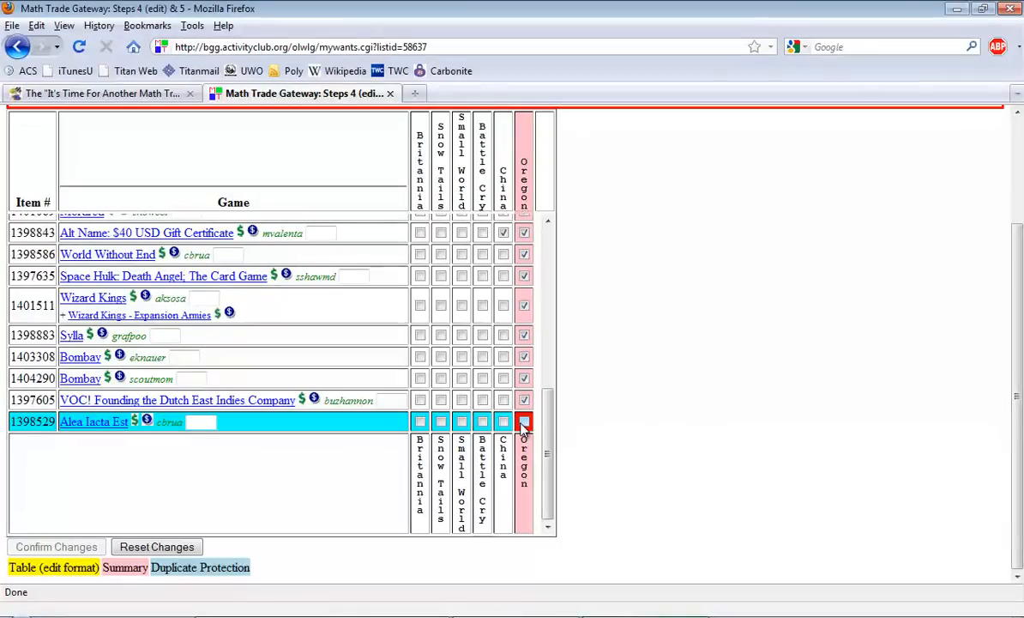
Step: Toggle China for Sylla and Snow Tails for Space Hulk
scroll(up, 3)
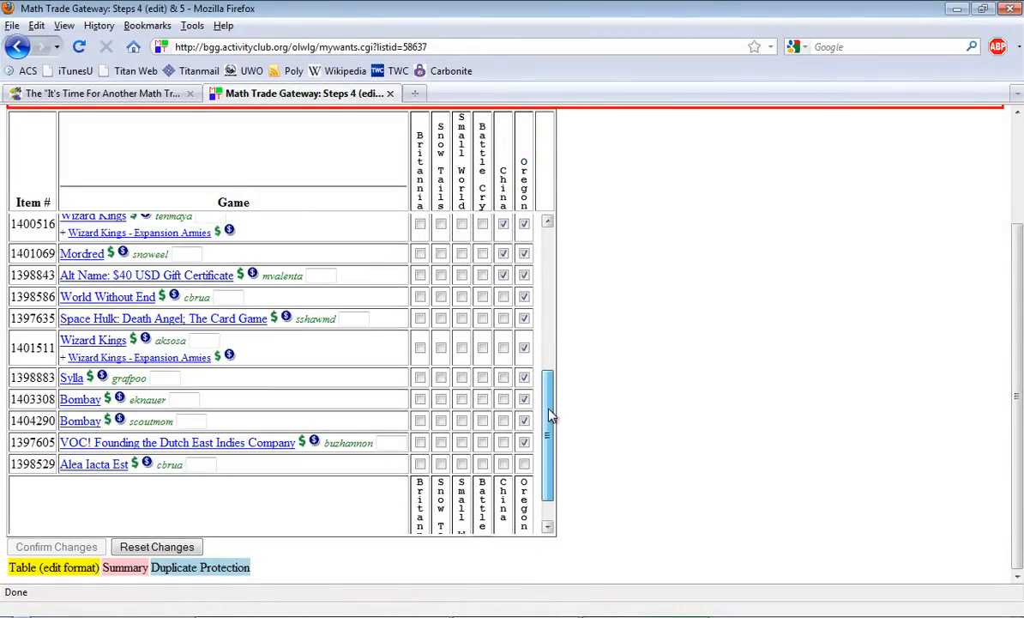
click(503, 377)
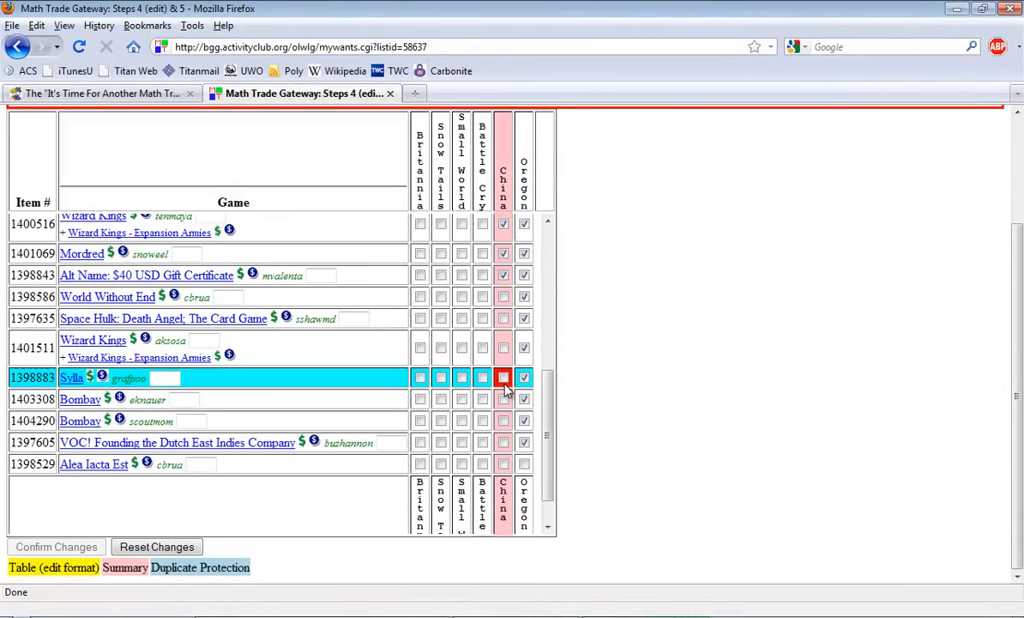
click(481, 317)
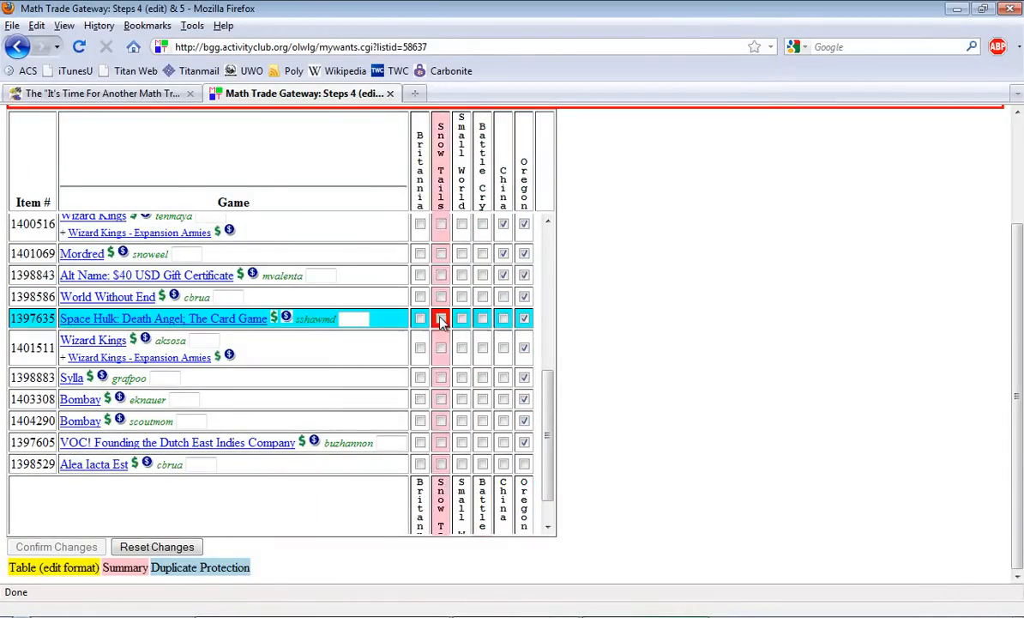
click(523, 297)
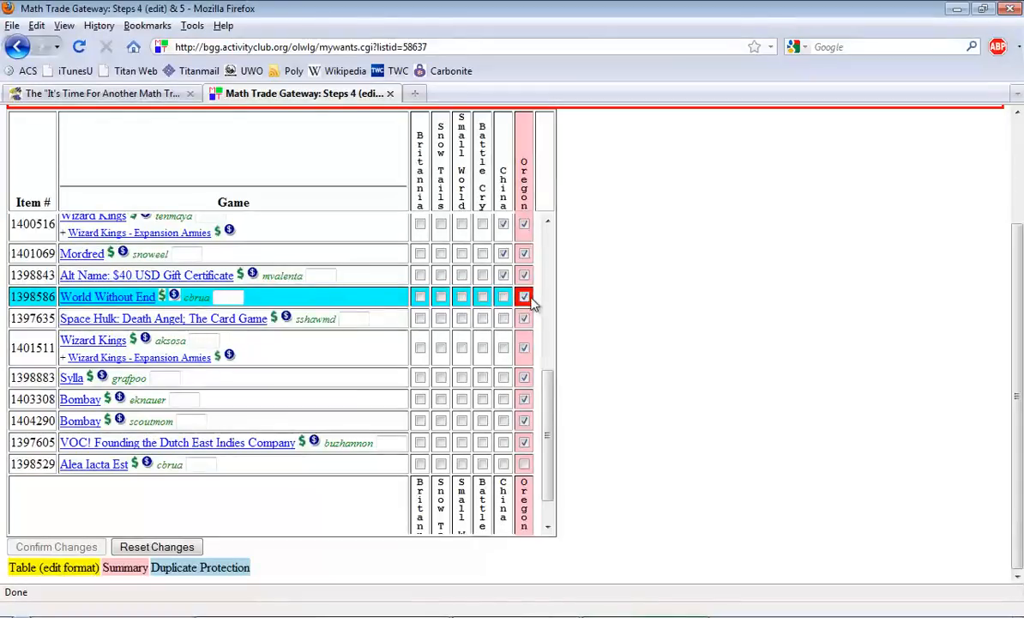
scroll(up, 3)
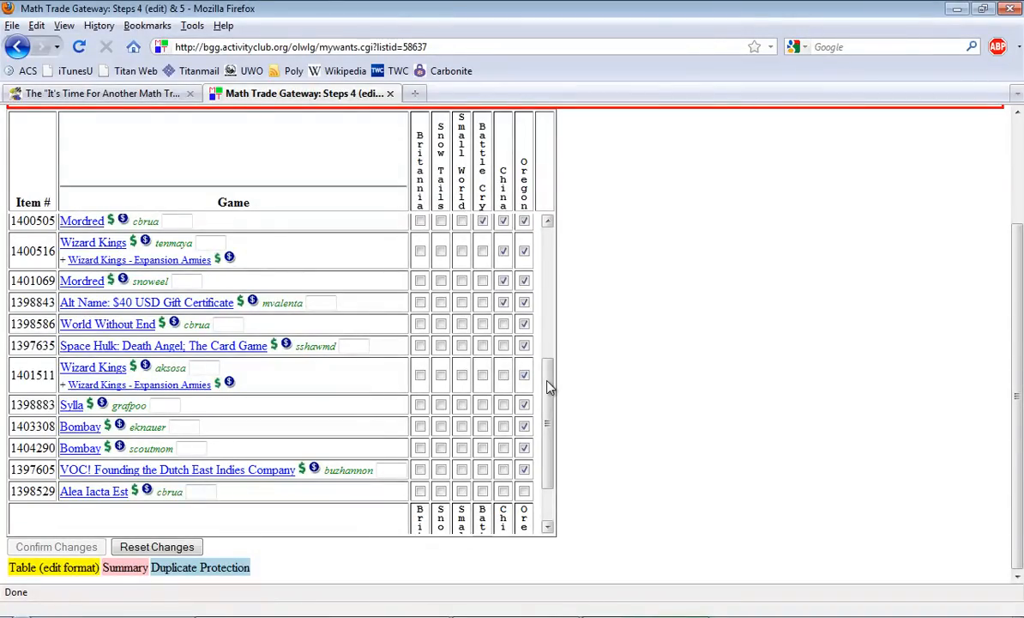
mouse_move(271, 479)
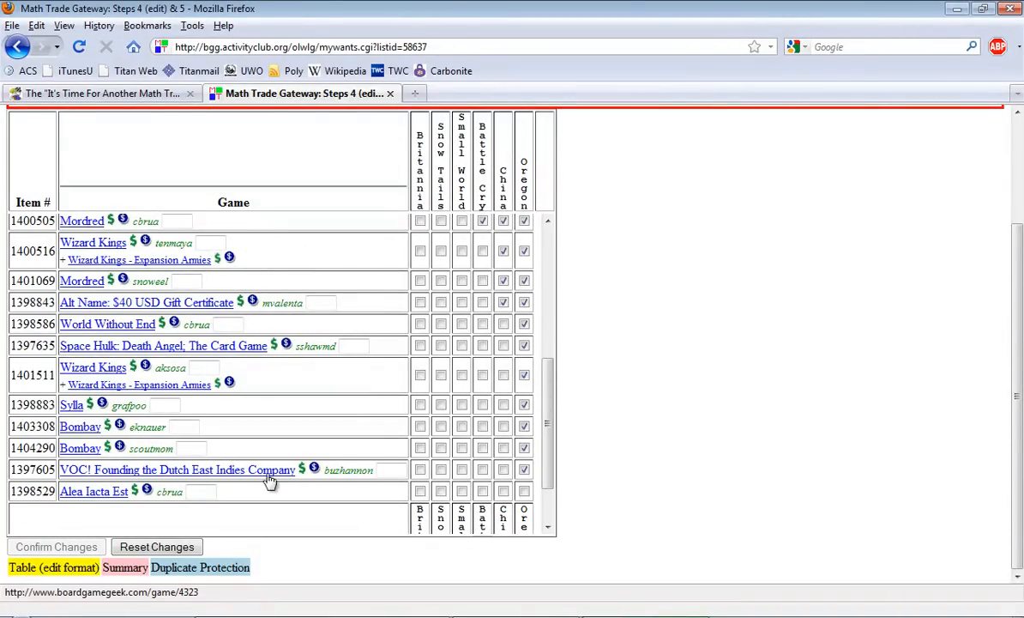
Step: Toggle Britannia, Oregon and China as trades for World Without End
click(418, 323)
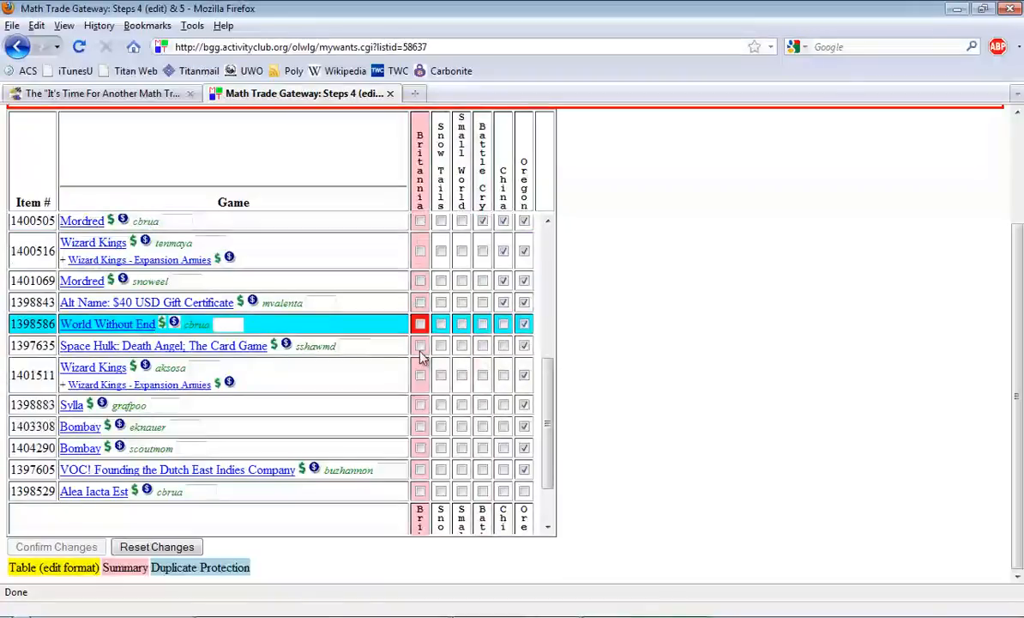
click(461, 374)
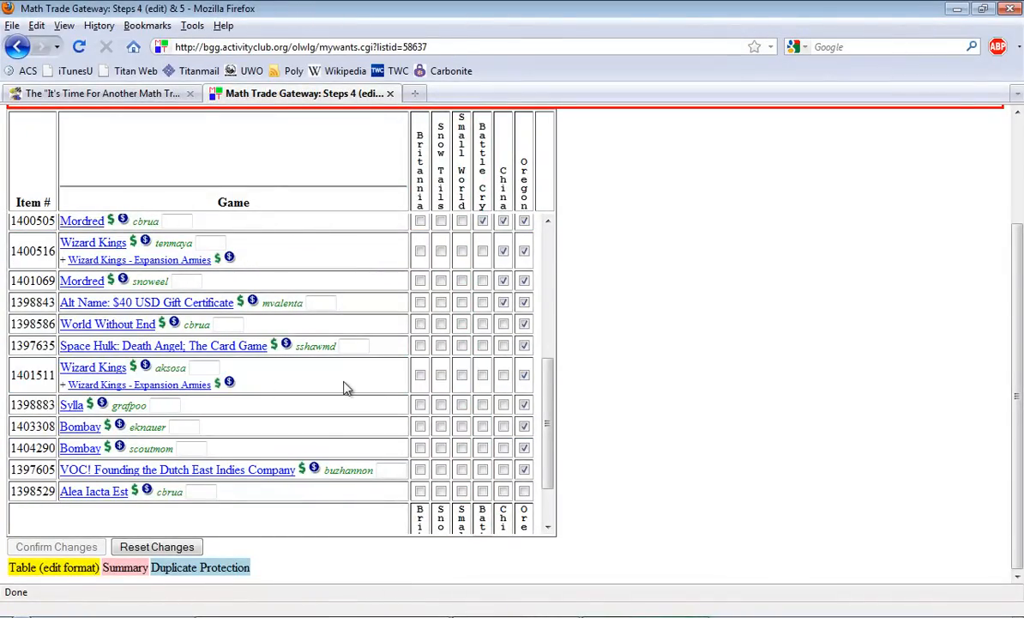
mouse_move(273, 323)
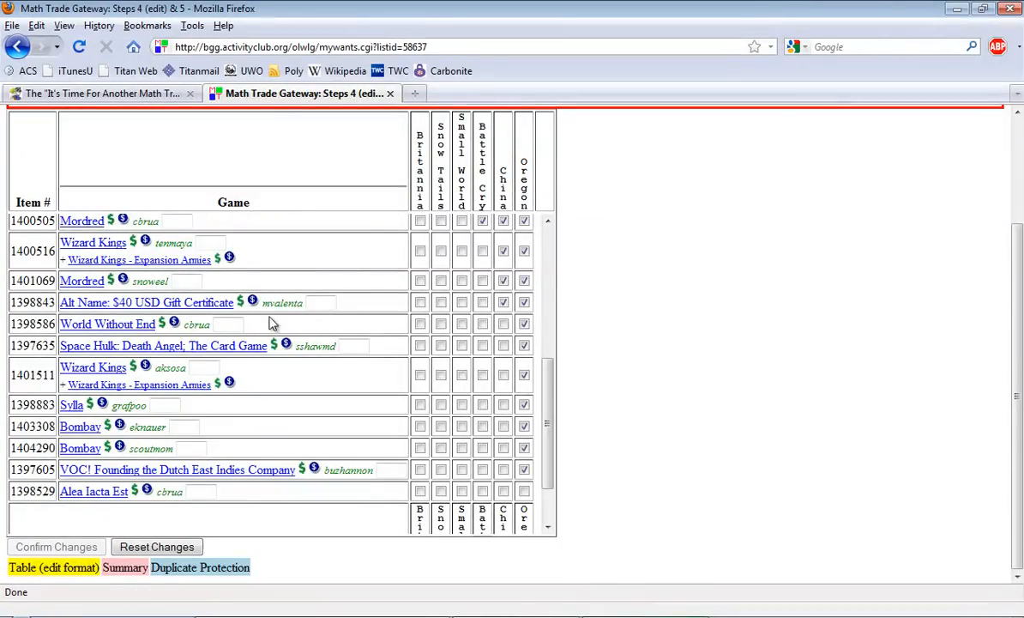
click(525, 322)
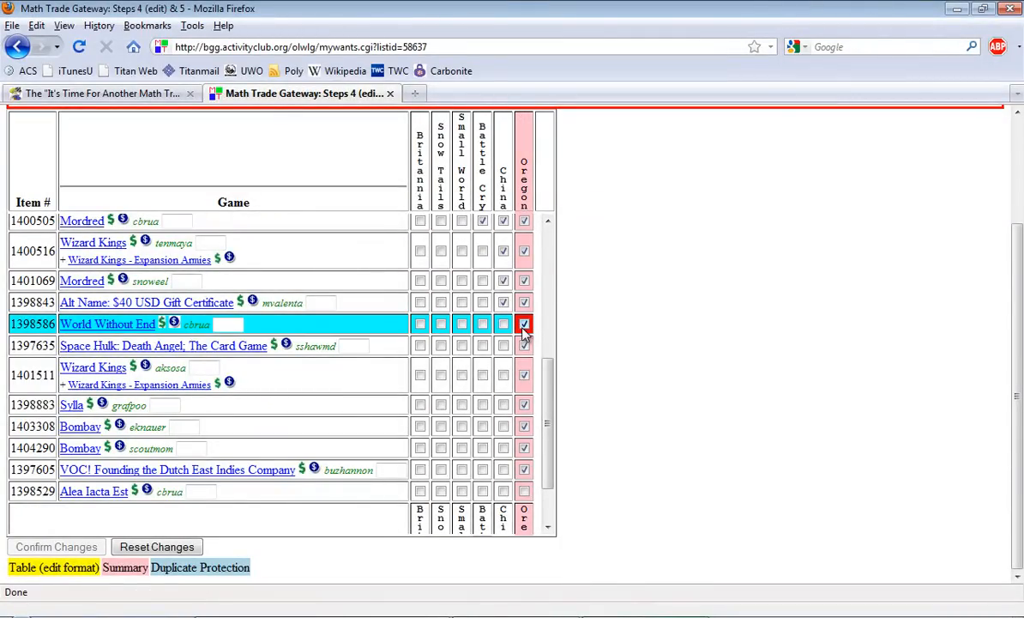
click(505, 322)
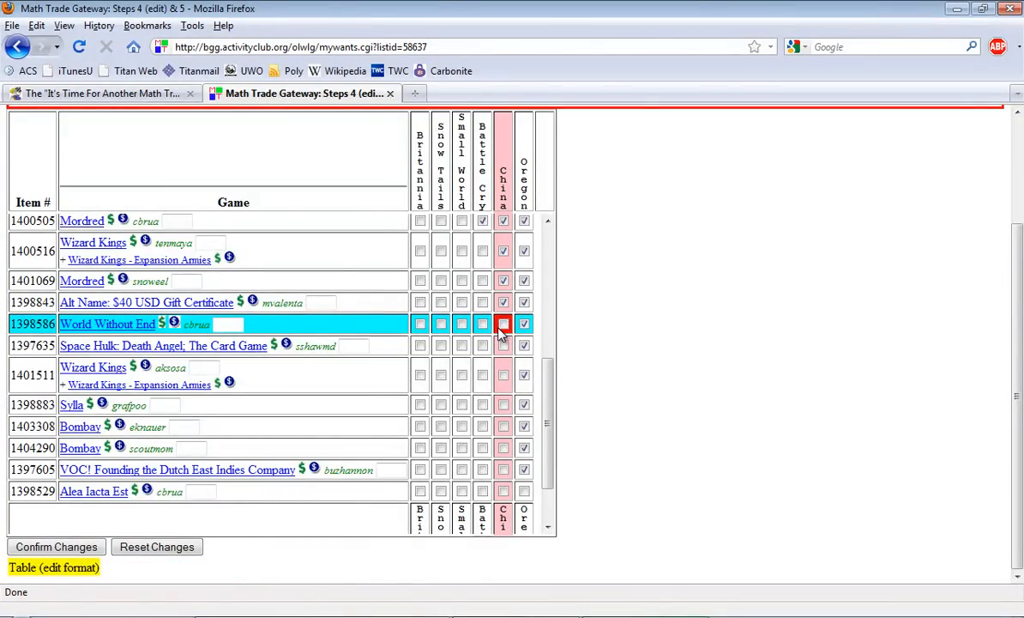
click(504, 322)
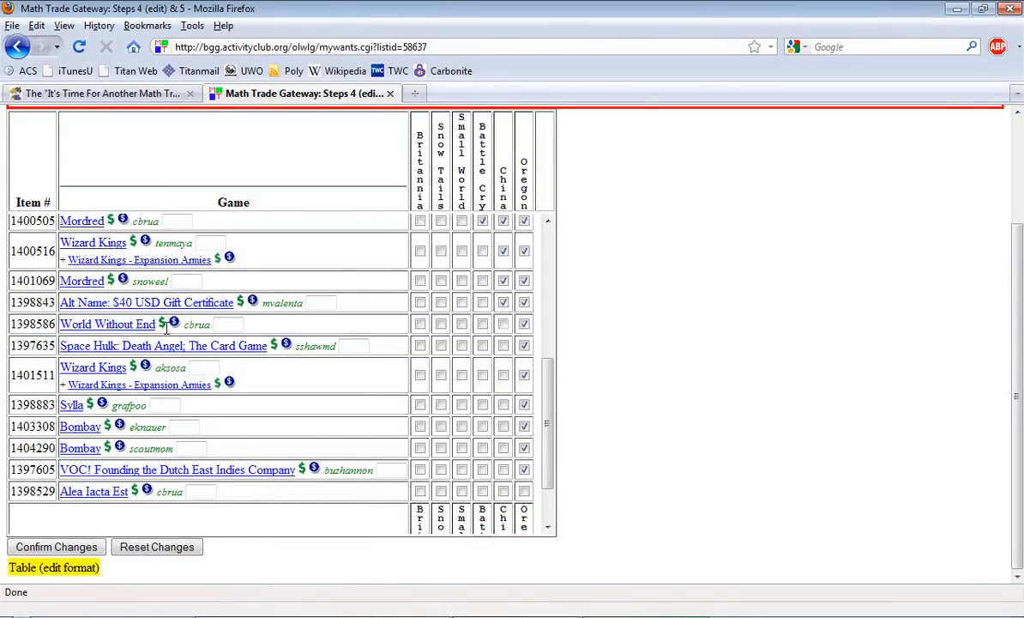
Step: Toggle Snow Tails and its neighbouring box in the Wizard Kings row
click(441, 250)
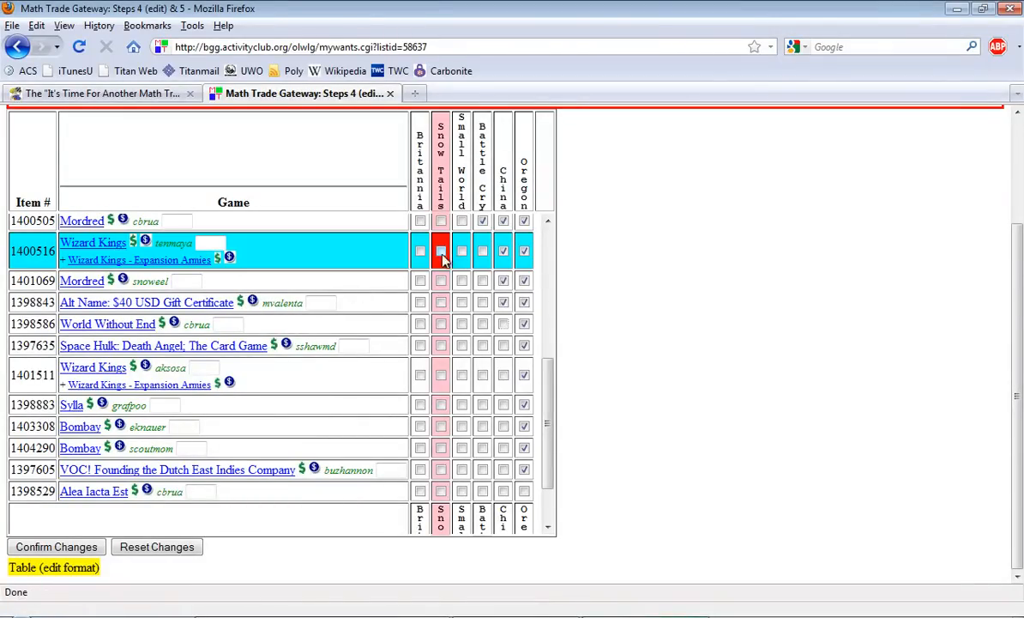
click(482, 250)
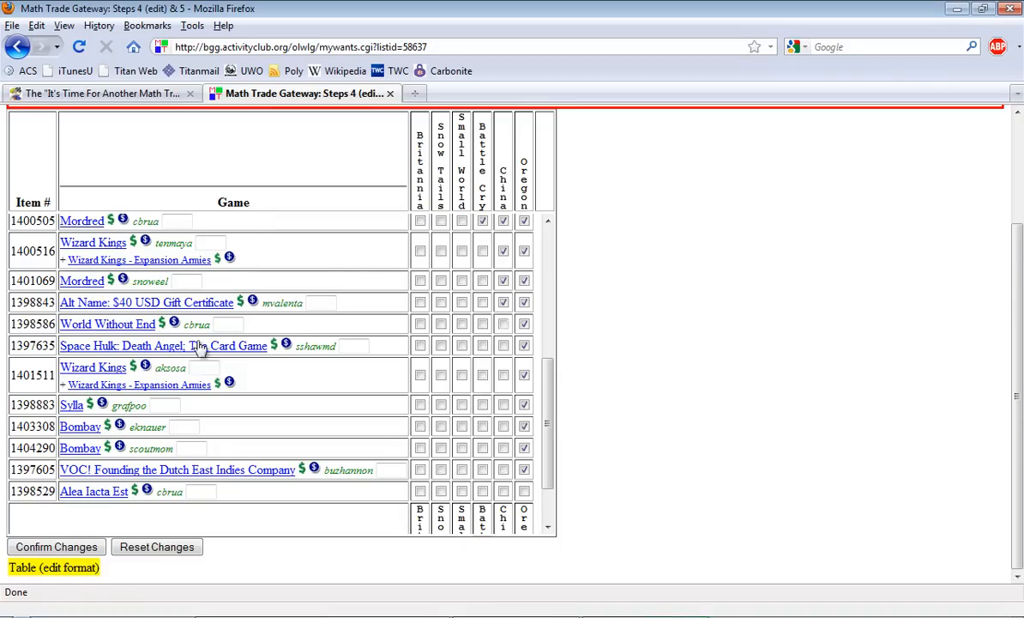
mouse_move(145, 448)
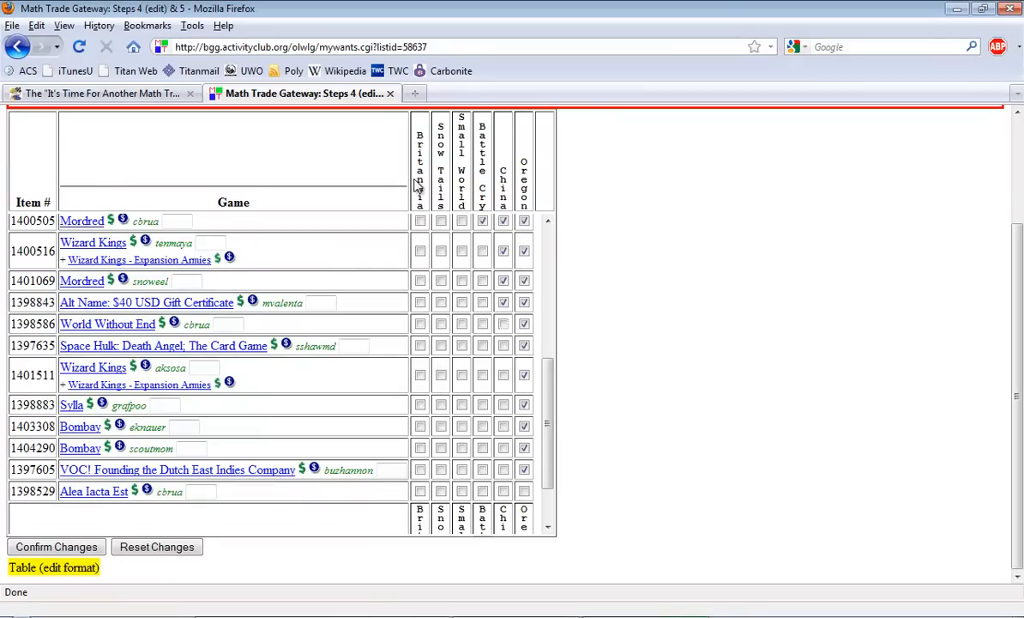
mouse_move(501, 169)
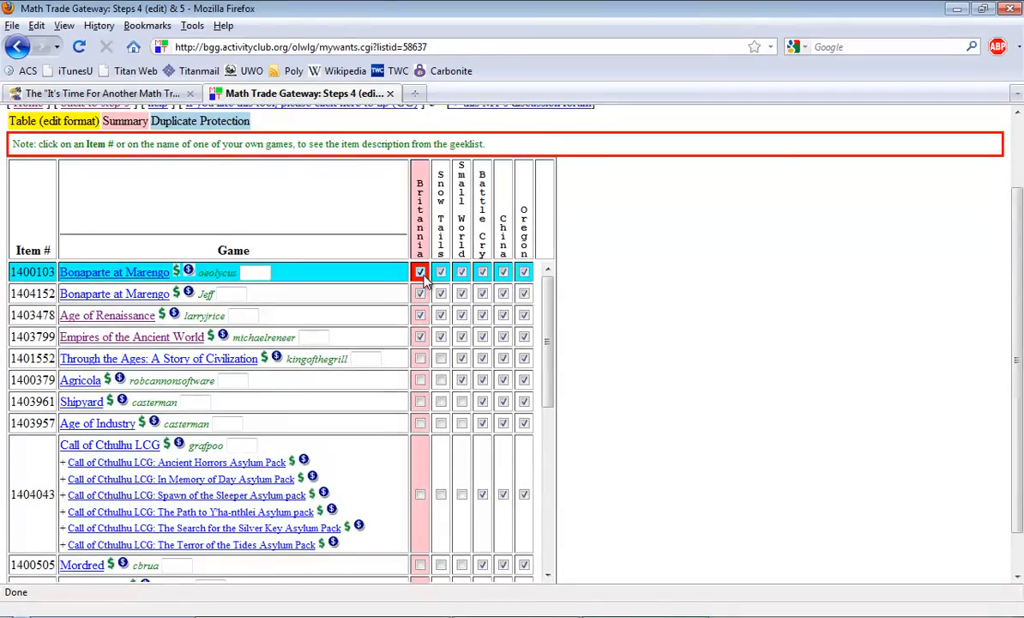
Step: Toggle Britannia on both Bonaparte at Marengo rows and Small World on Through the Ages
click(418, 272)
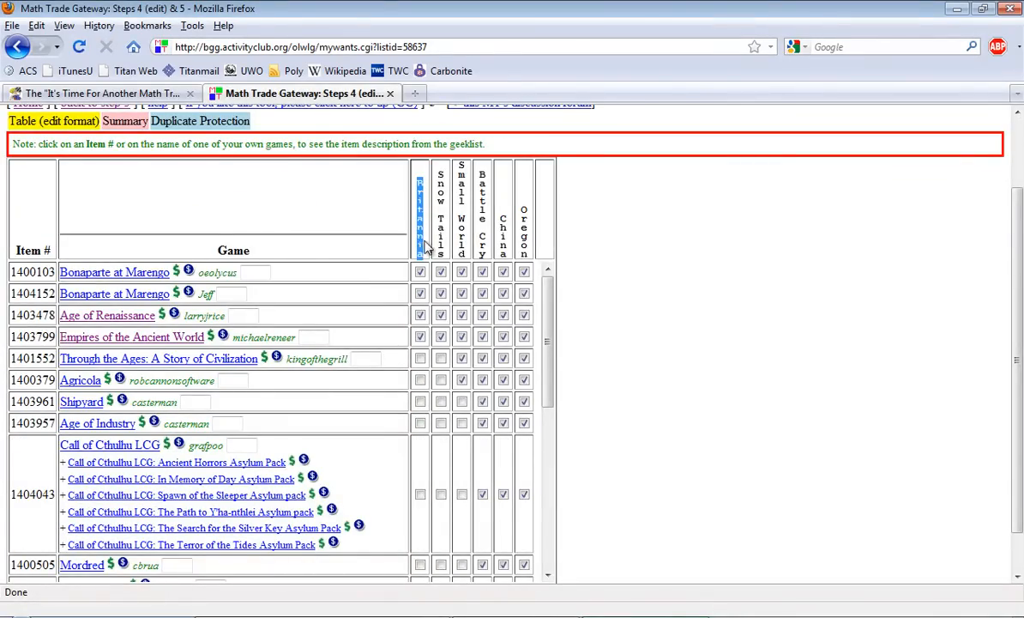
click(419, 294)
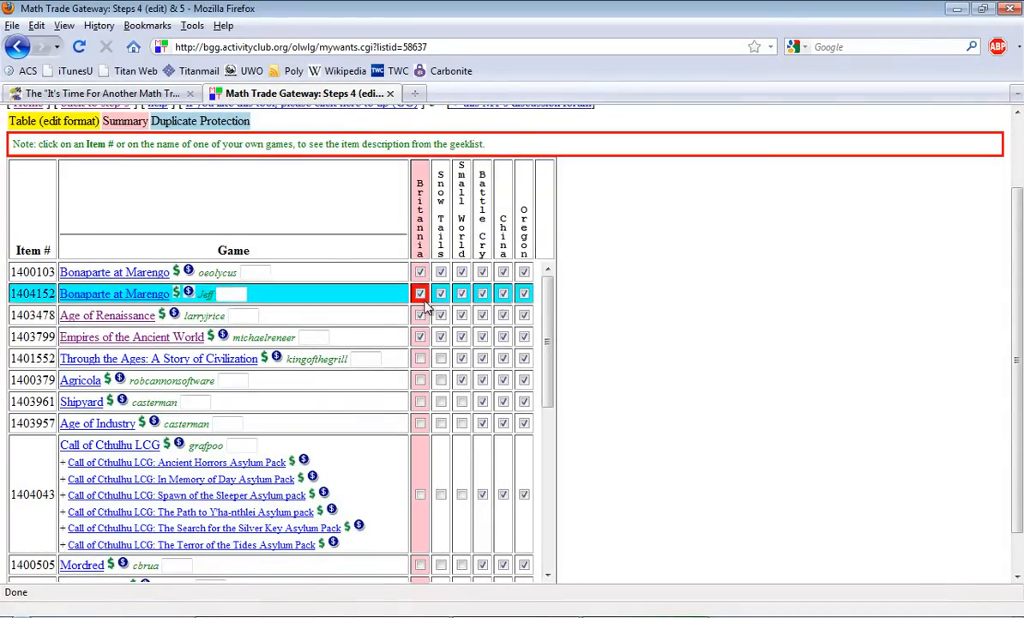
click(483, 336)
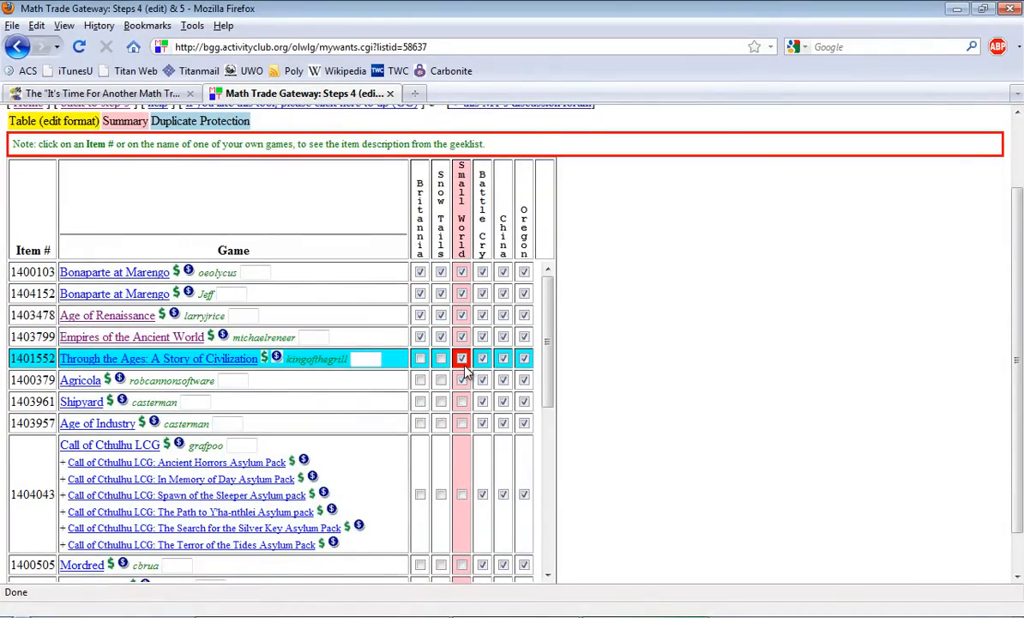
scroll(up, 3)
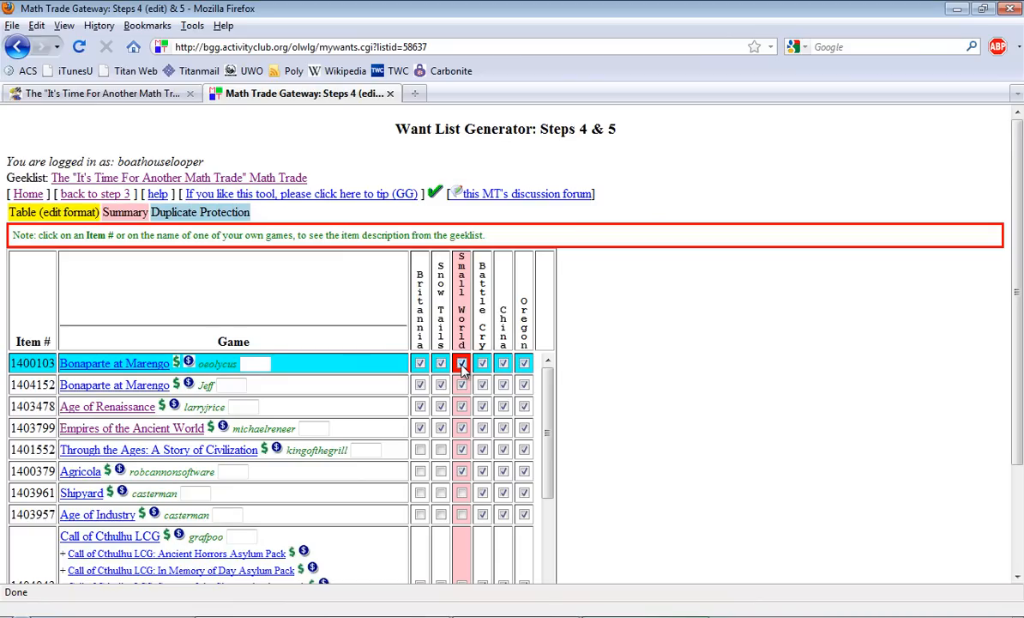